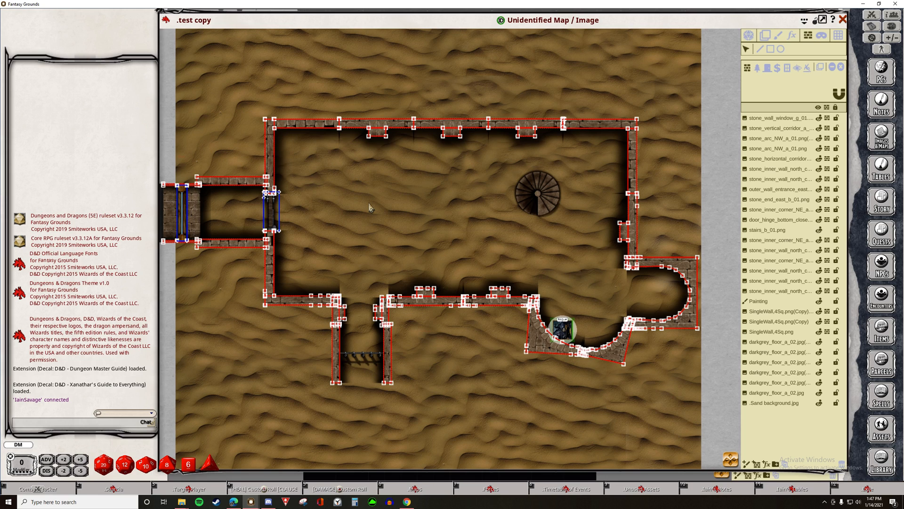
{"action": "mouse_move", "coordinate": [259, 141]}
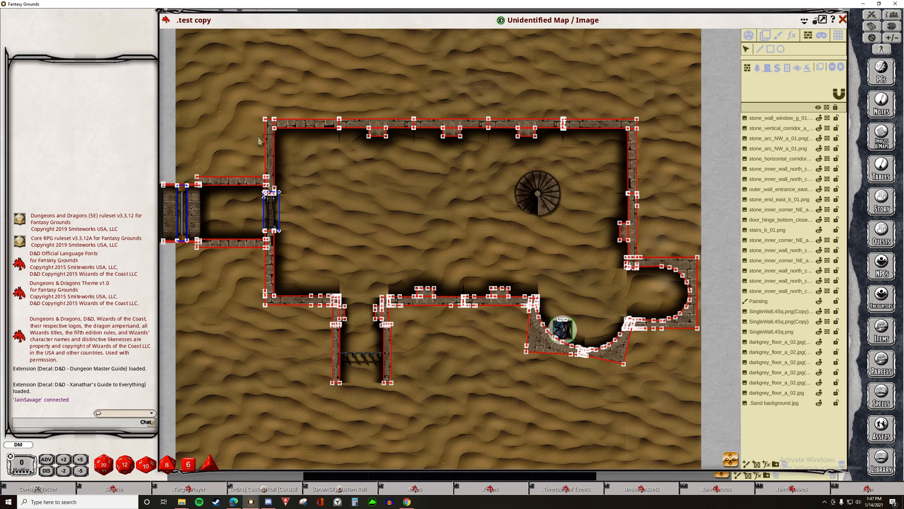
{"action": "mouse_move", "coordinate": [331, 206]}
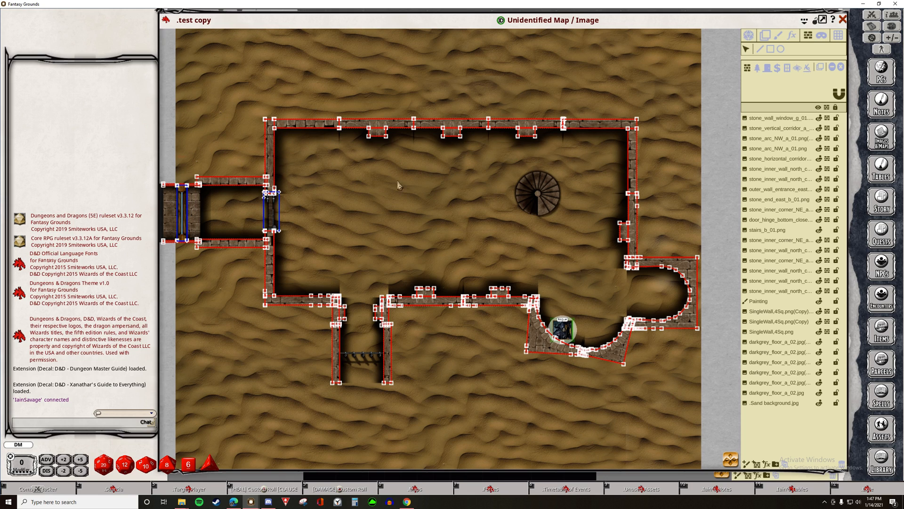
{"action": "mouse_move", "coordinate": [267, 133]}
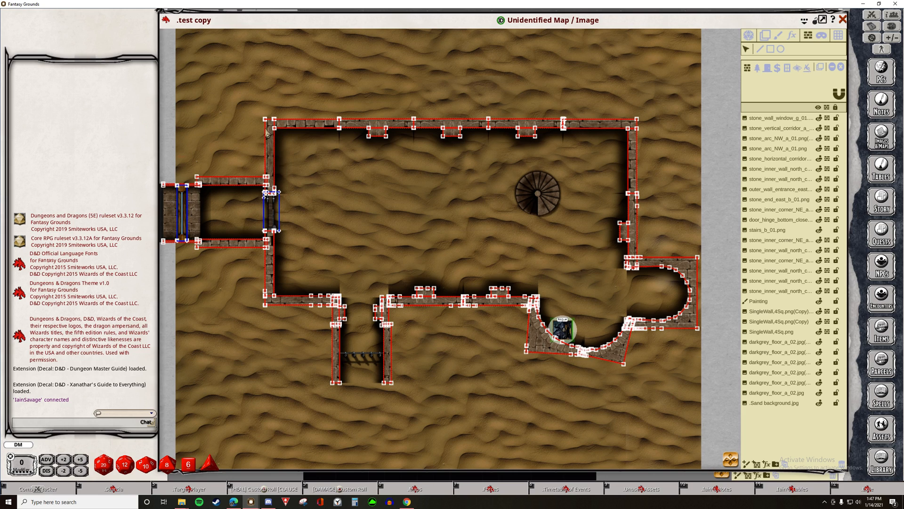
{"action": "mouse_move", "coordinate": [298, 133]}
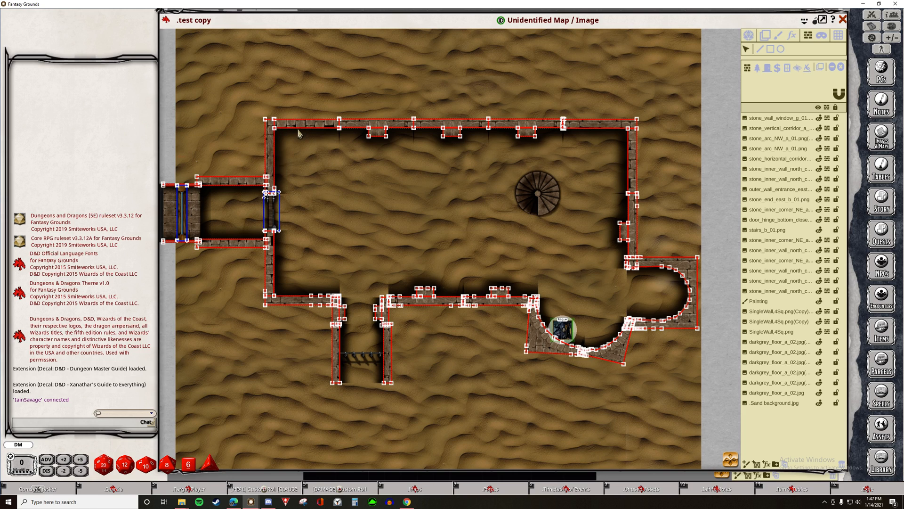
{"action": "mouse_move", "coordinate": [642, 143]}
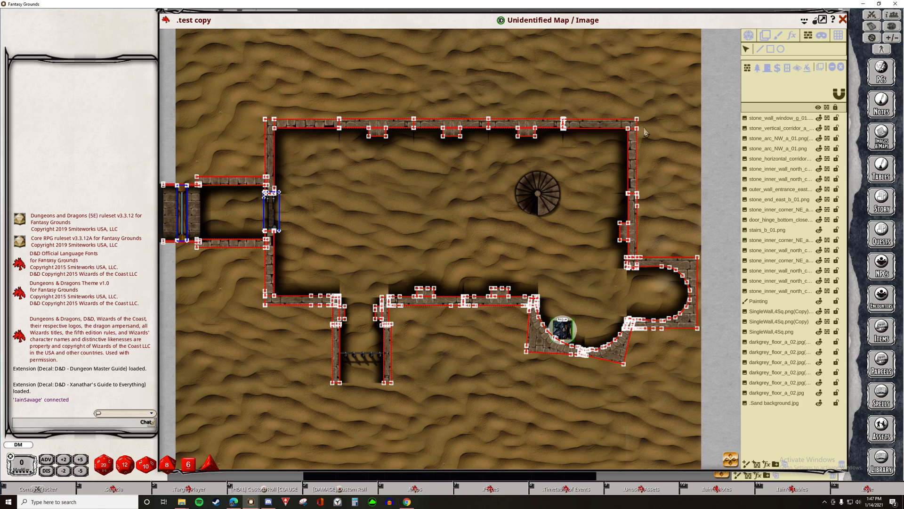
{"action": "mouse_move", "coordinate": [763, 47]}
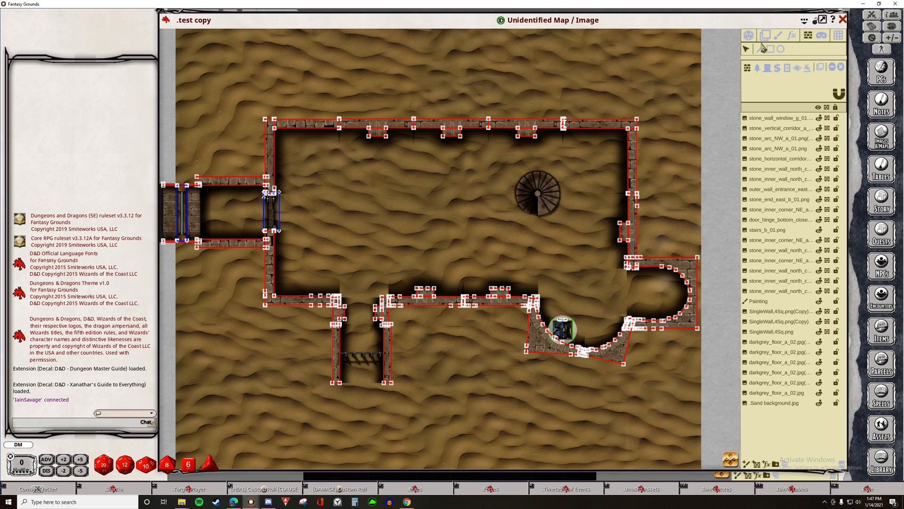
{"action": "mouse_move", "coordinate": [748, 36]}
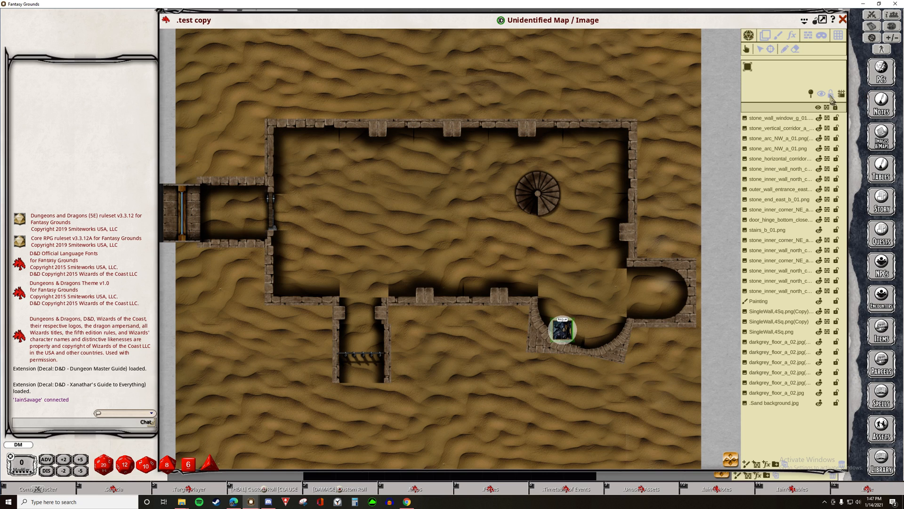
Turn on the Line Of Sight preview from the player token and walk it west toward the door.
{"action": "left_click", "coordinate": [833, 93]}
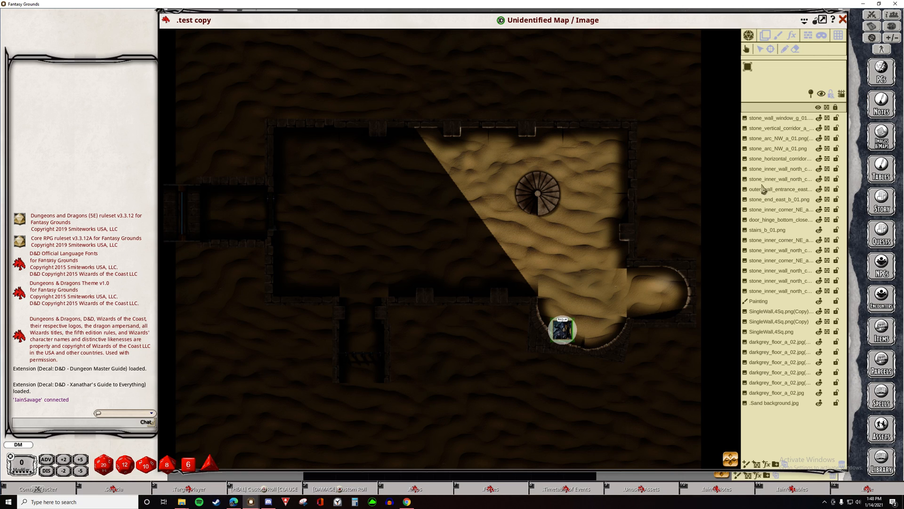
{"action": "left_click", "coordinate": [563, 329]}
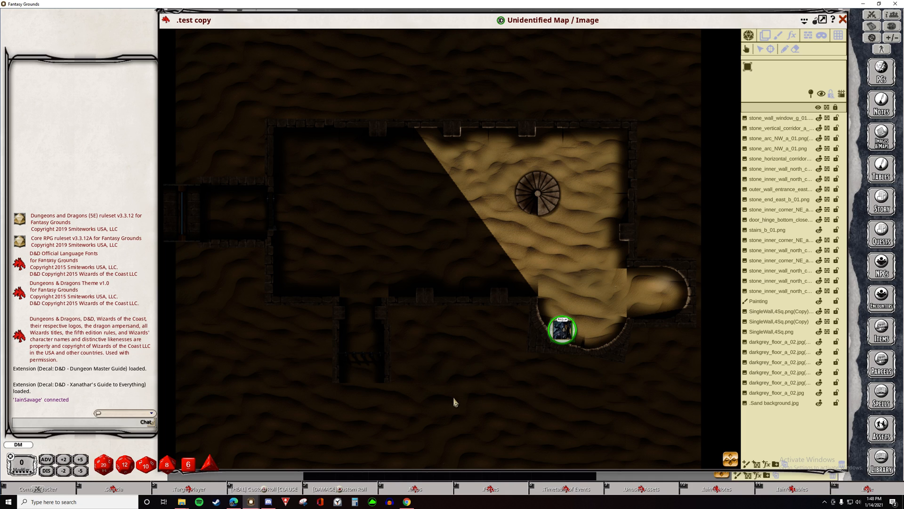
{"action": "mouse_move", "coordinate": [256, 293]}
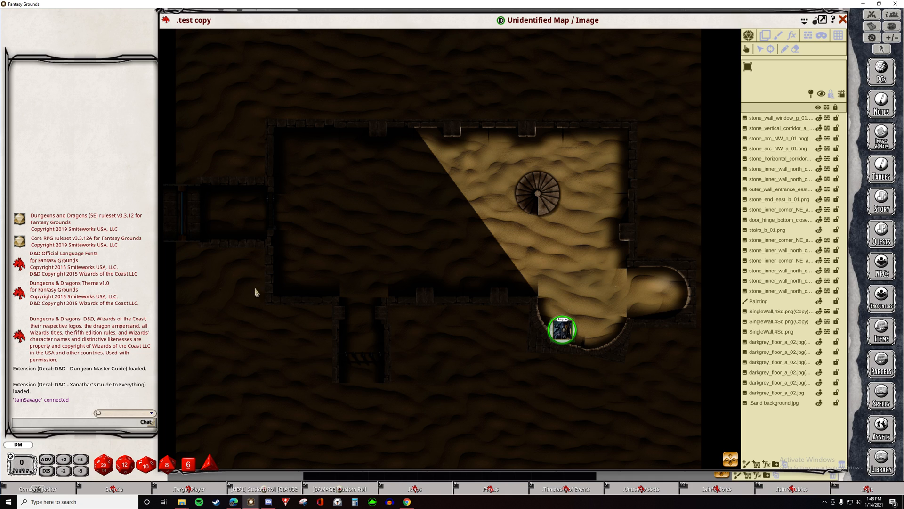
{"action": "mouse_move", "coordinate": [310, 294]}
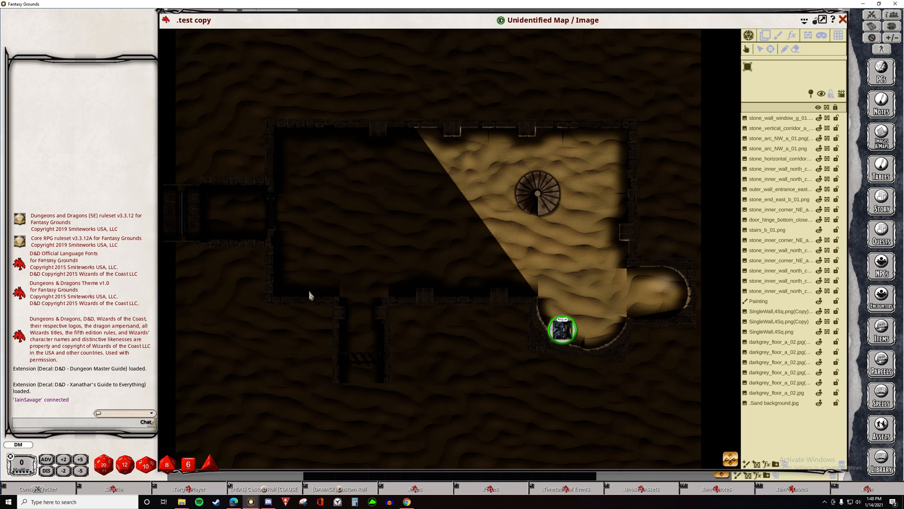
{"action": "mouse_move", "coordinate": [352, 315]}
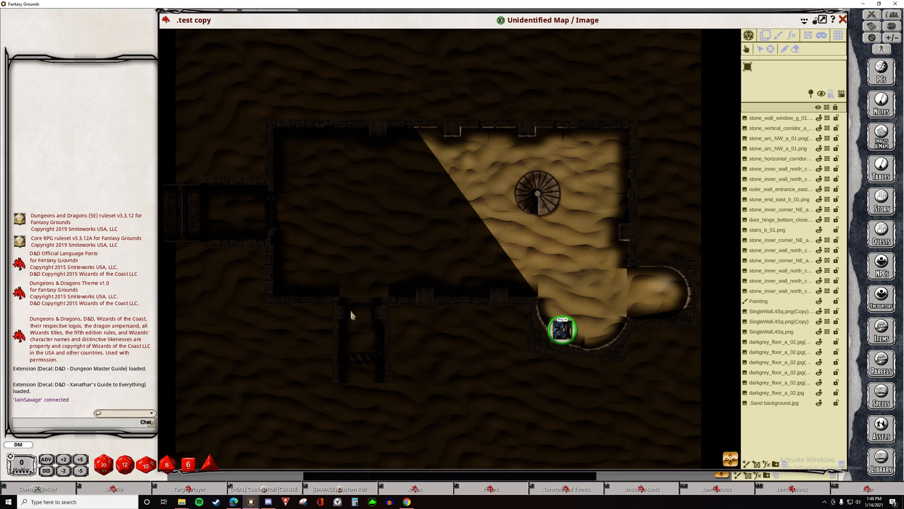
{"action": "mouse_move", "coordinate": [428, 253]}
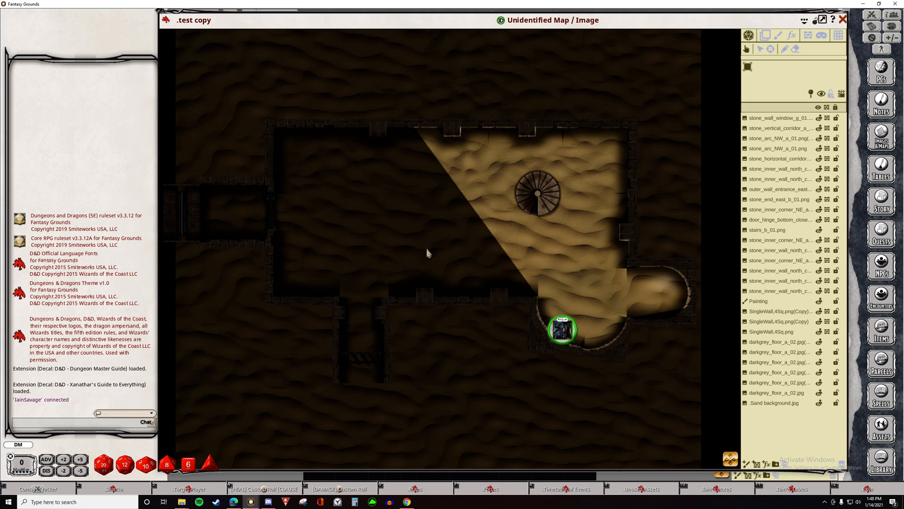
{"action": "mouse_move", "coordinate": [515, 277]}
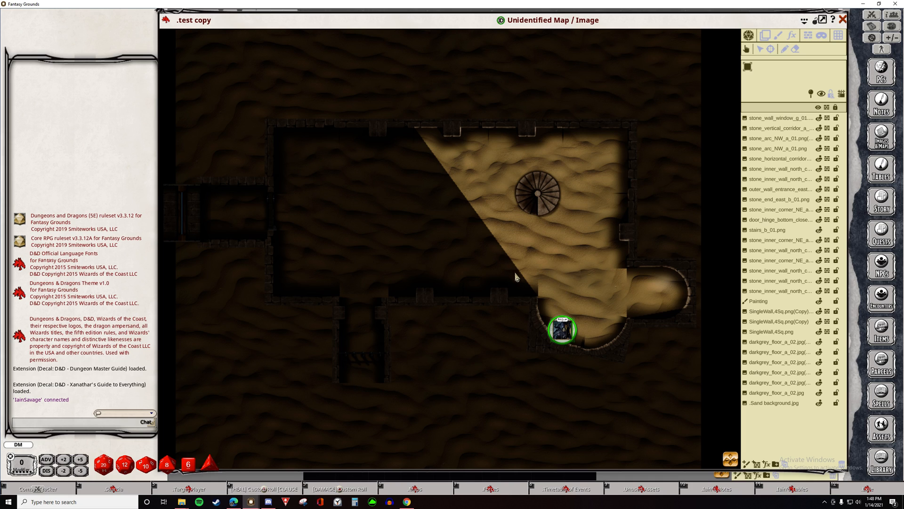
{"action": "mouse_move", "coordinate": [409, 363]}
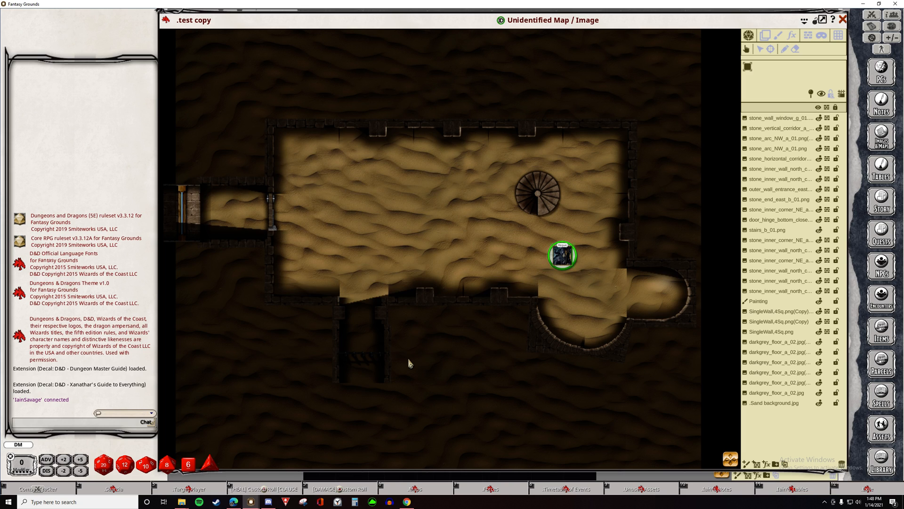
{"action": "left_click_drag", "start_coordinate": [563, 255], "coordinate": [562, 205]}
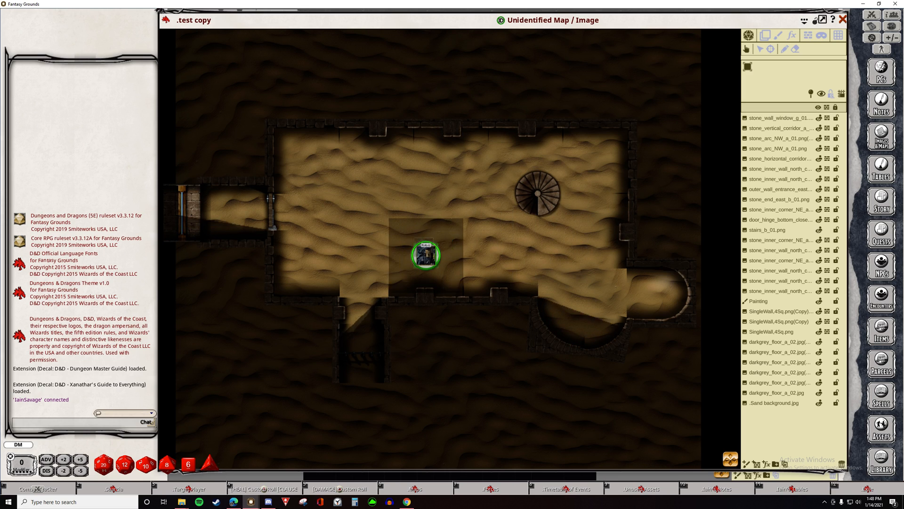
{"action": "left_click_drag", "start_coordinate": [426, 255], "coordinate": [351, 242]}
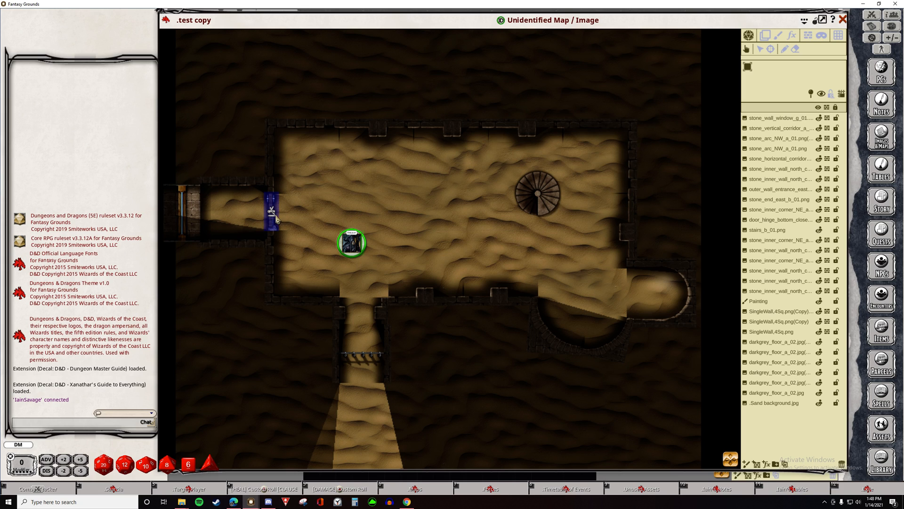
{"action": "left_click_drag", "start_coordinate": [350, 242], "coordinate": [315, 218]}
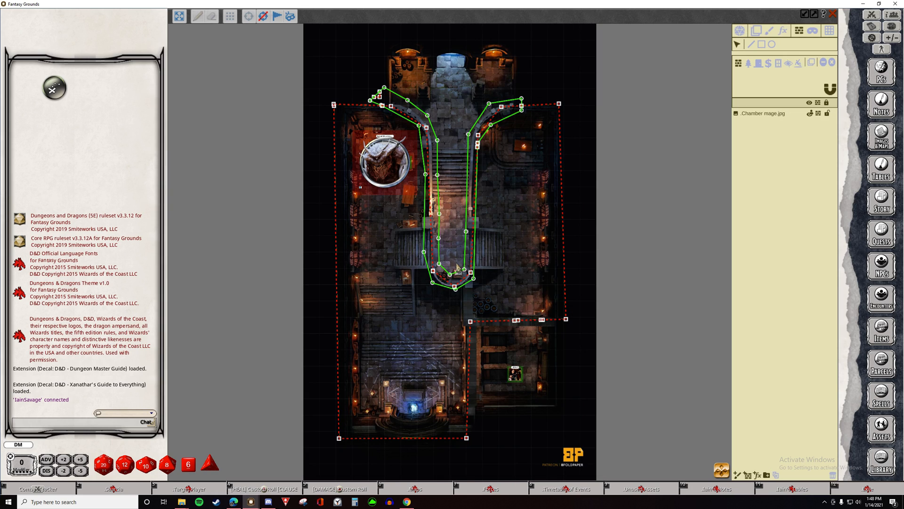
{"action": "mouse_move", "coordinate": [493, 176]}
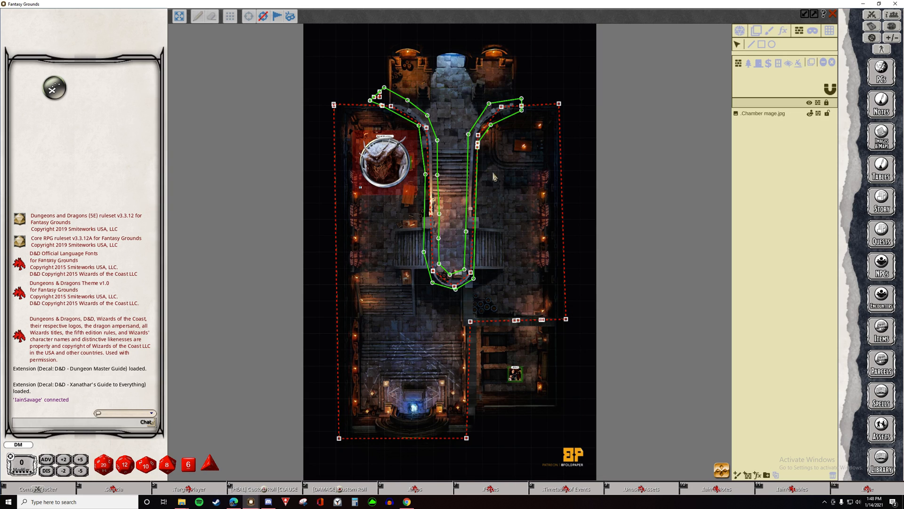
{"action": "mouse_move", "coordinate": [801, 31]}
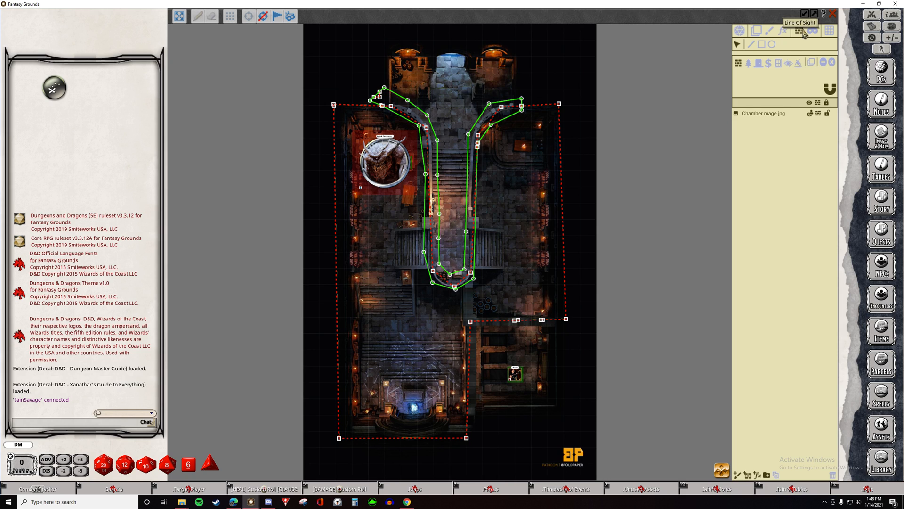
{"action": "mouse_move", "coordinate": [755, 59]}
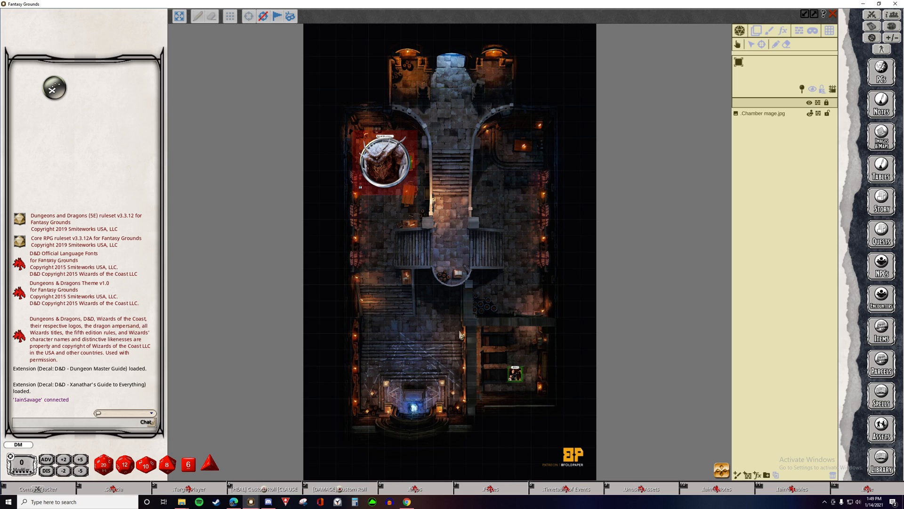
{"action": "mouse_move", "coordinate": [760, 40]}
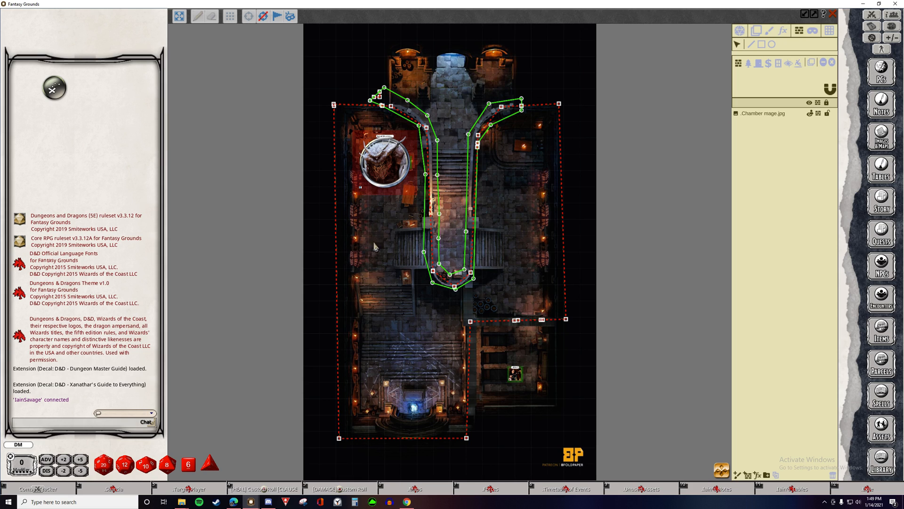
{"action": "mouse_move", "coordinate": [452, 292]}
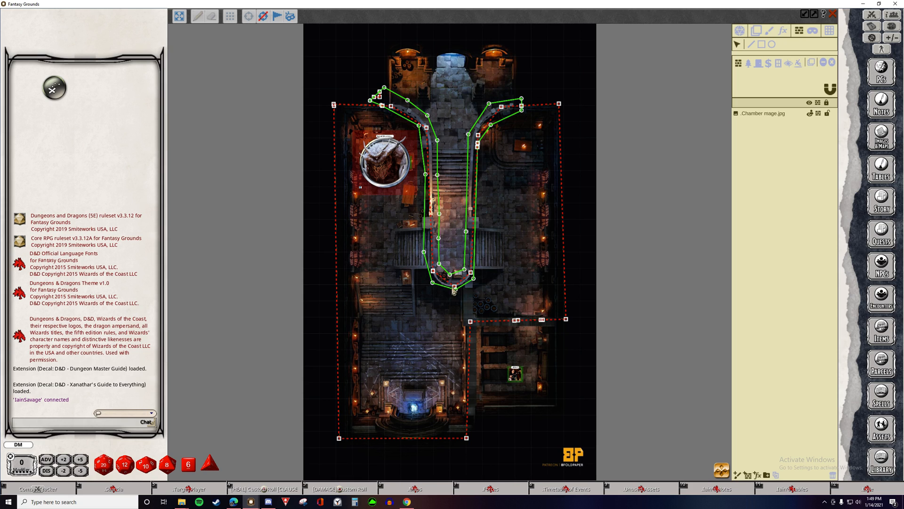
{"action": "mouse_move", "coordinate": [511, 390]}
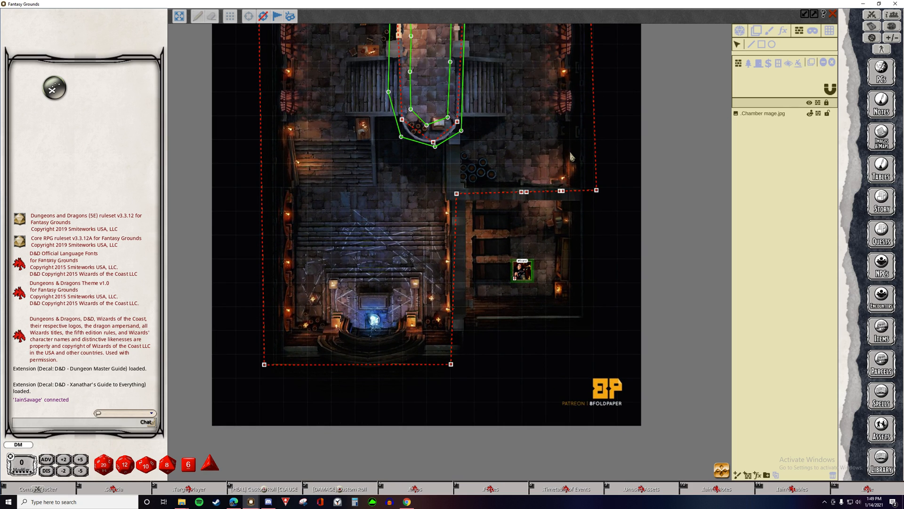
{"action": "mouse_move", "coordinate": [753, 66]}
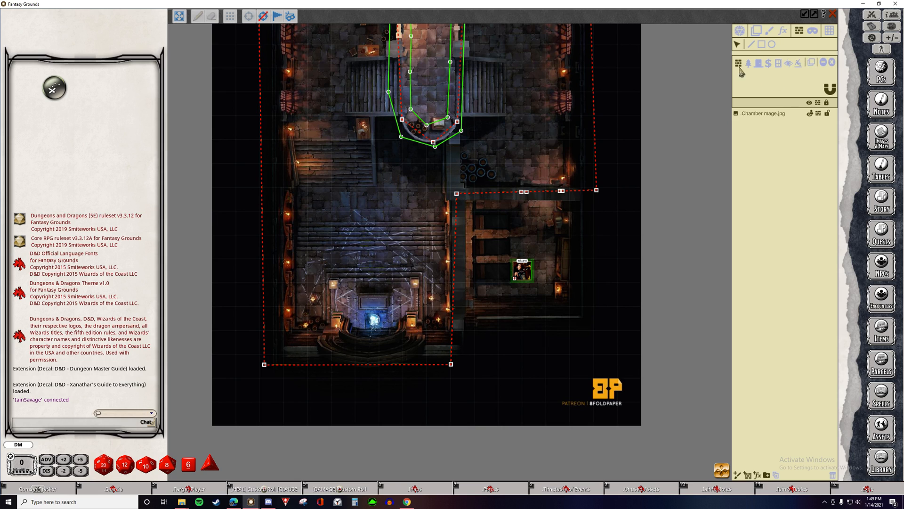
{"action": "mouse_move", "coordinate": [751, 64]}
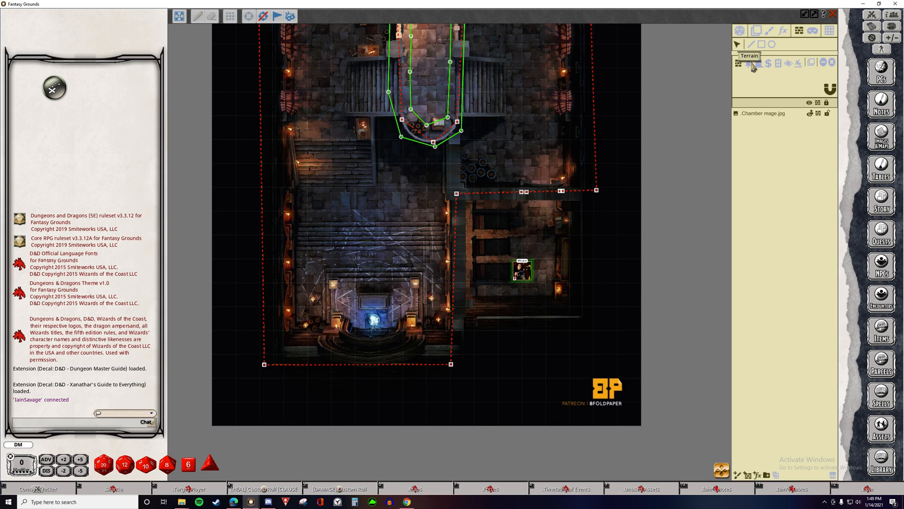
{"action": "mouse_move", "coordinate": [773, 65]}
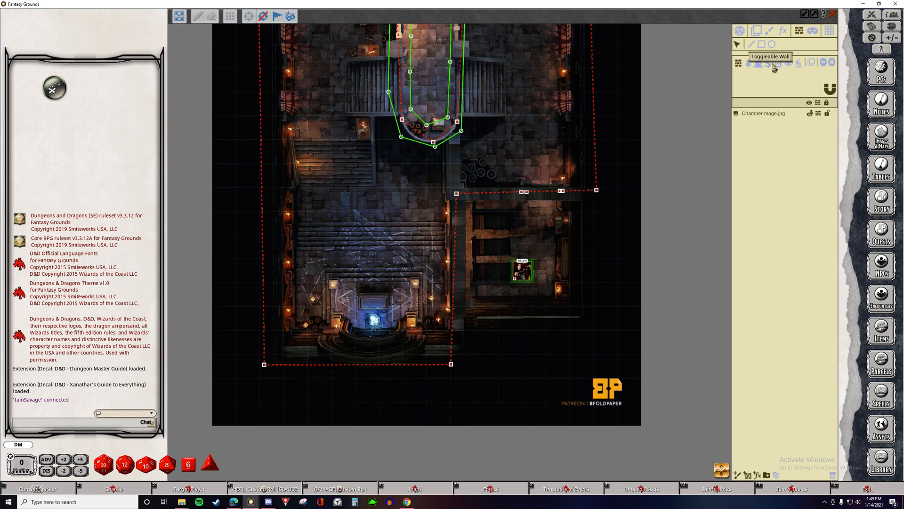
{"action": "mouse_move", "coordinate": [801, 67]}
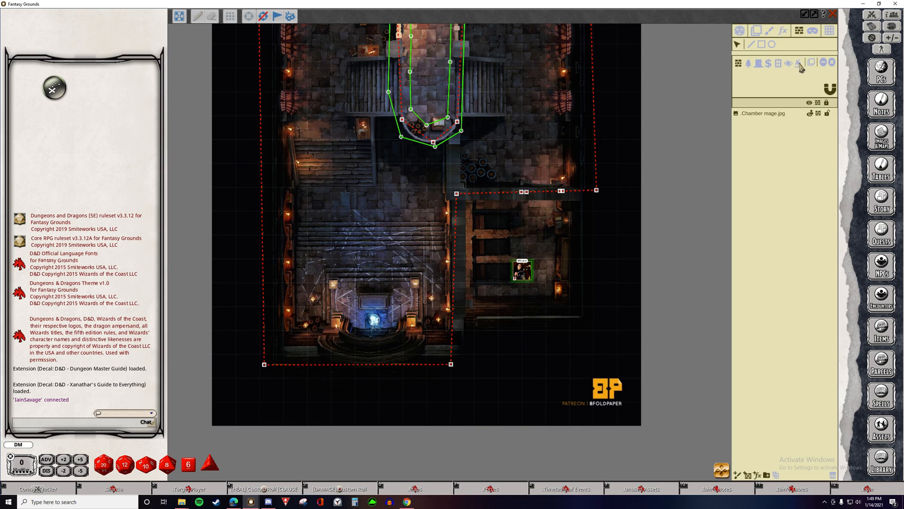
{"action": "mouse_move", "coordinate": [799, 64]}
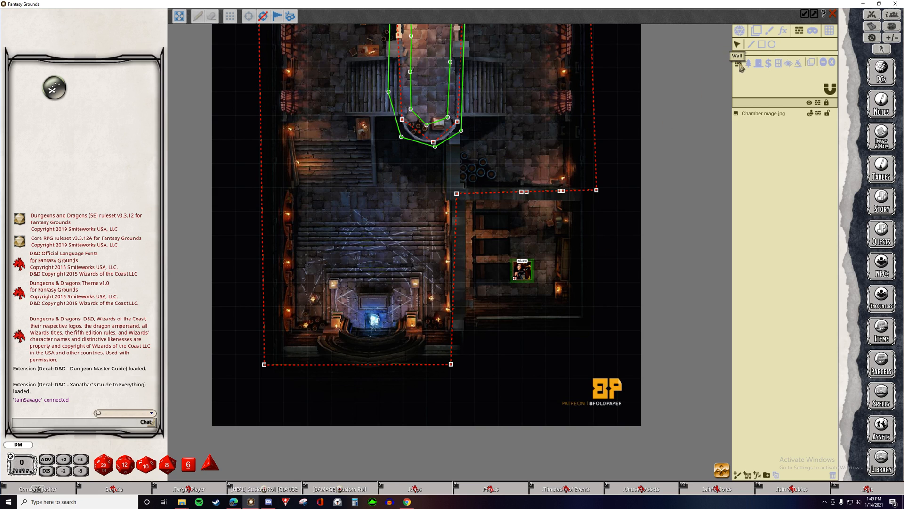
{"action": "mouse_move", "coordinate": [796, 70]}
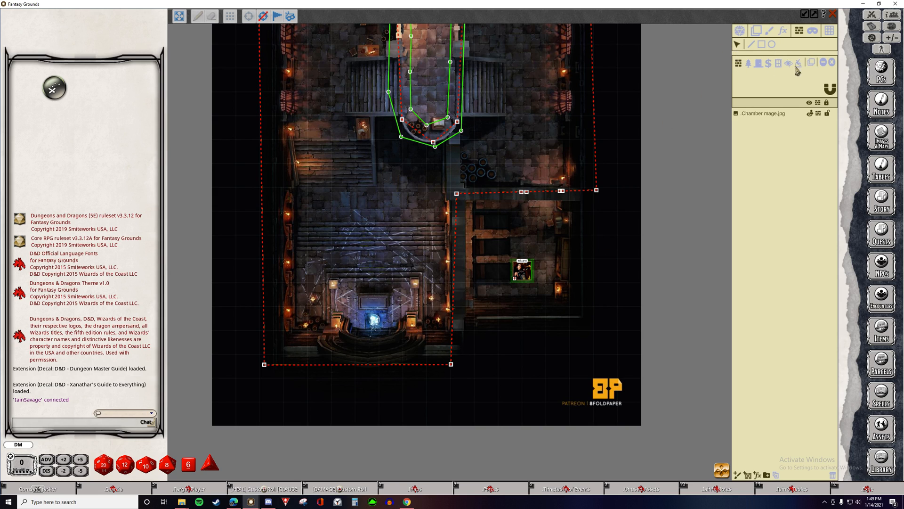
{"action": "mouse_move", "coordinate": [777, 64]}
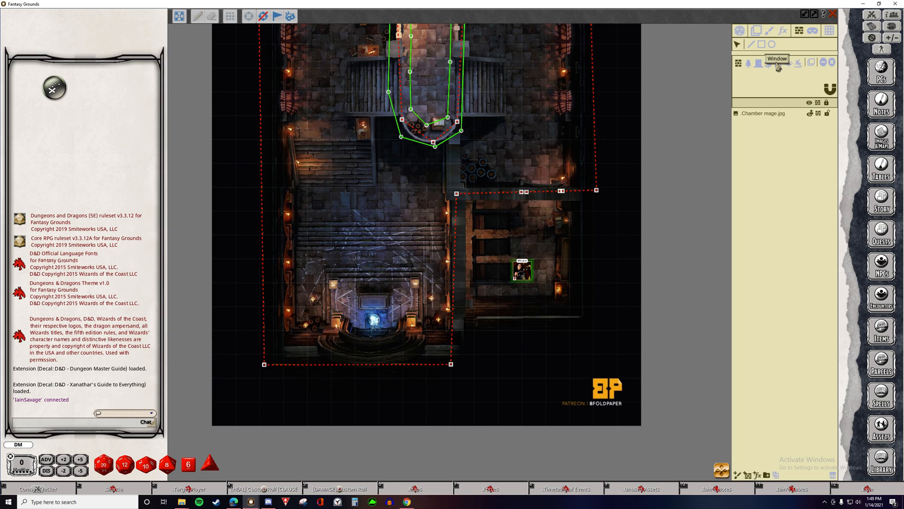
{"action": "mouse_move", "coordinate": [752, 44]}
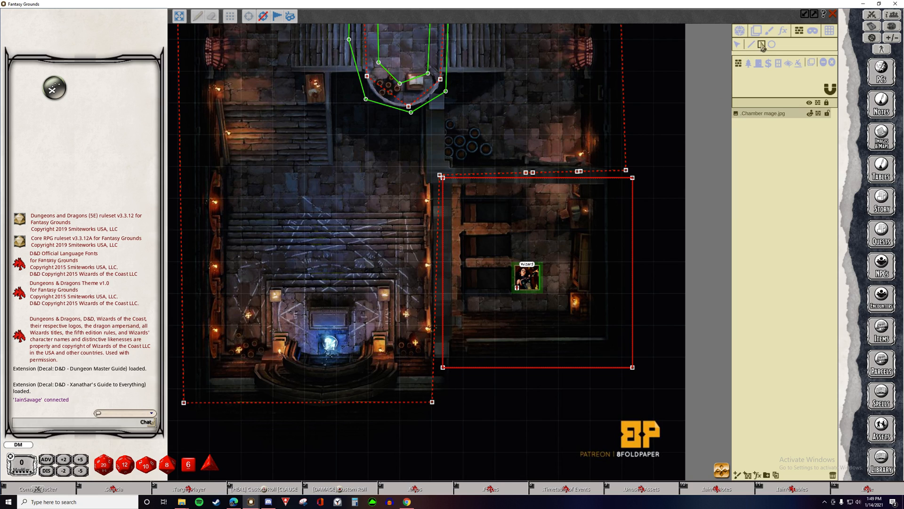
{"action": "mouse_move", "coordinate": [761, 62]}
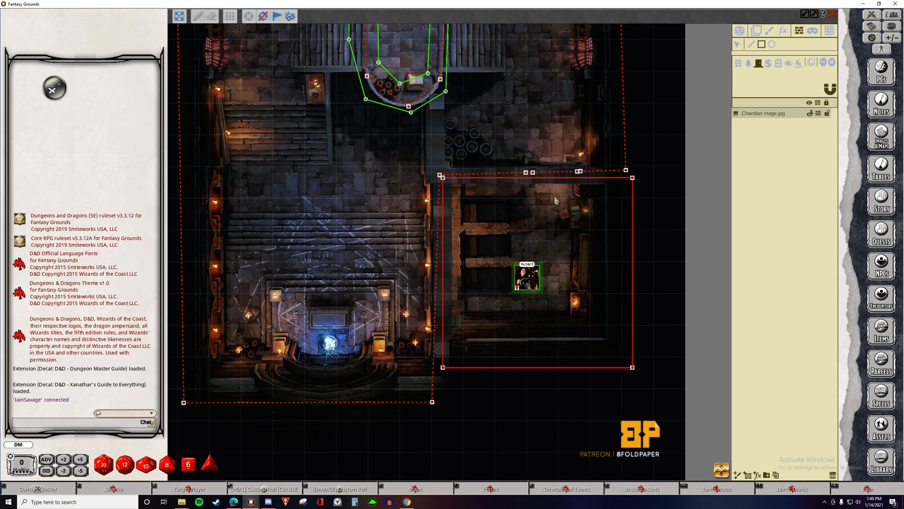
{"action": "mouse_move", "coordinate": [527, 158]}
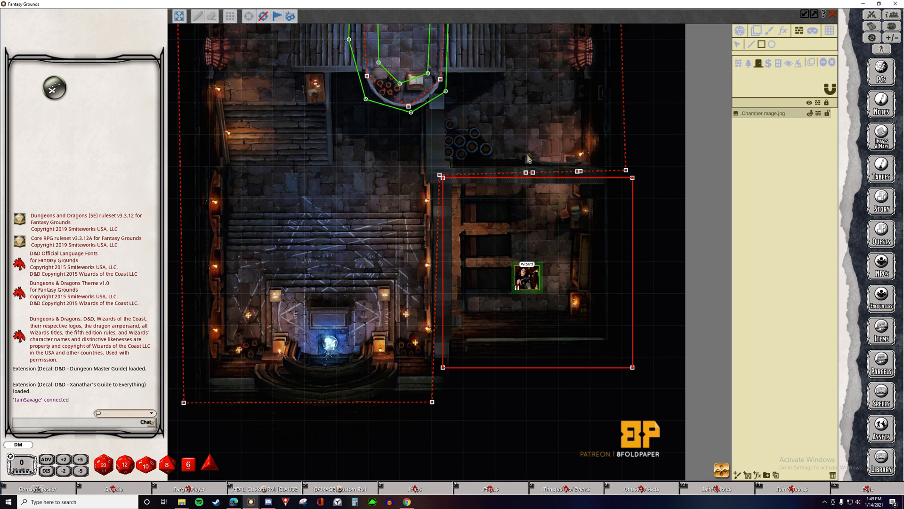
Draw a door occluder across the top edge of the Wizard's small room.
{"action": "left_click_drag", "start_coordinate": [527, 159], "coordinate": [588, 193]}
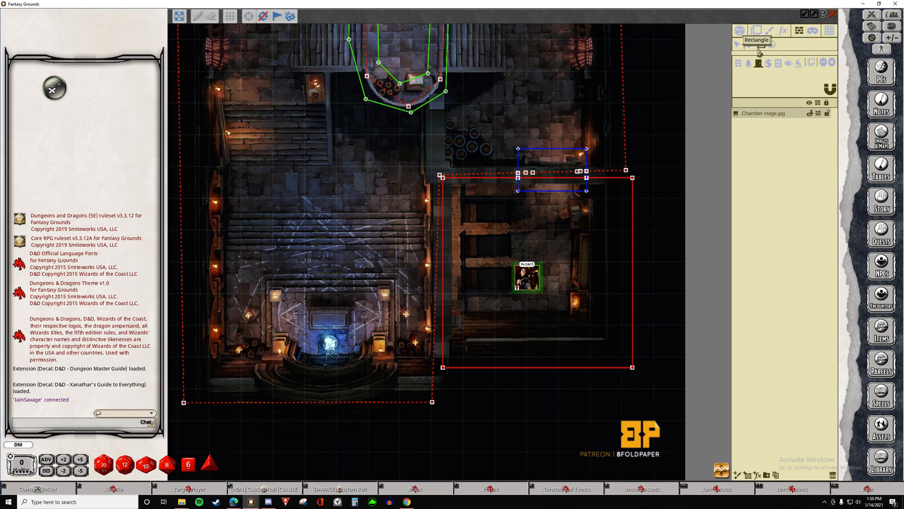
{"action": "mouse_move", "coordinate": [738, 44]}
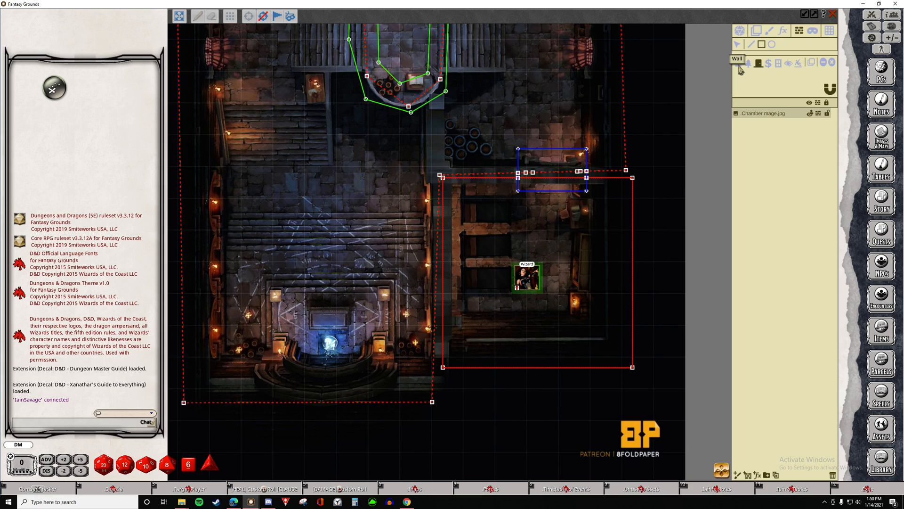
{"action": "mouse_move", "coordinate": [534, 184]}
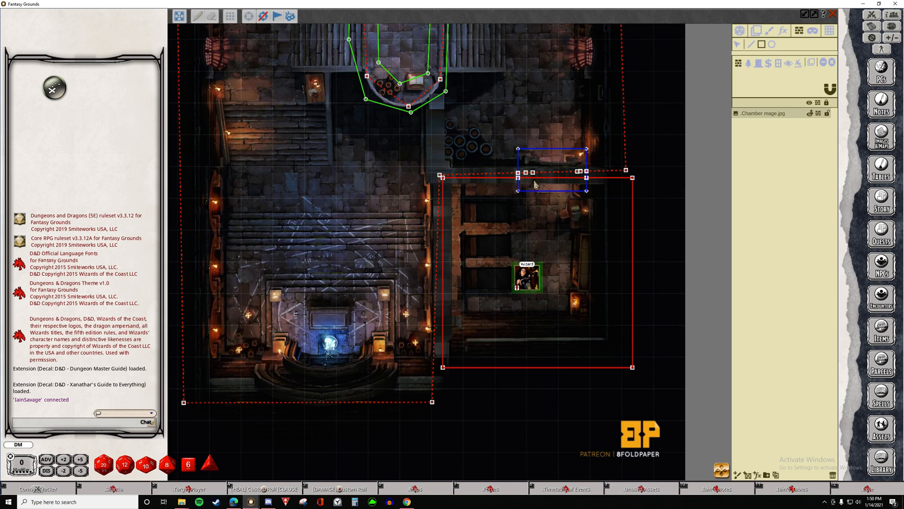
{"action": "mouse_move", "coordinate": [527, 178]}
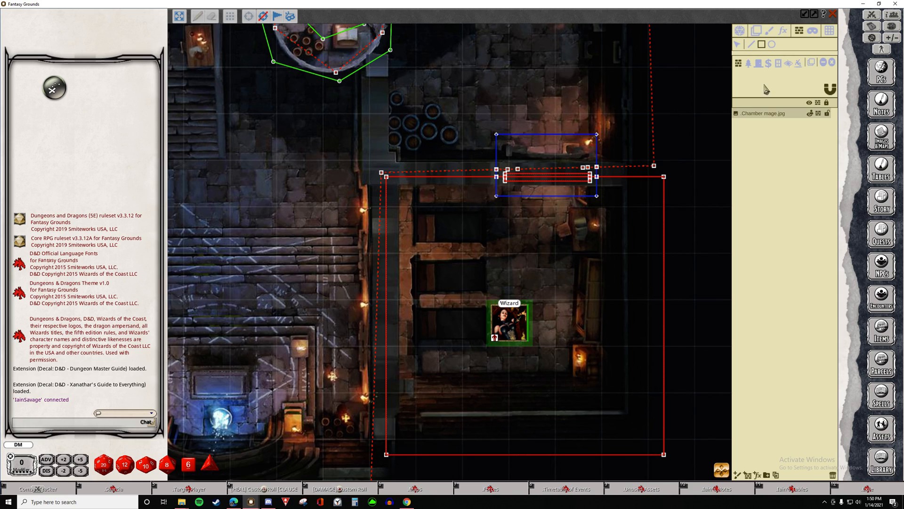
{"action": "mouse_move", "coordinate": [739, 45]}
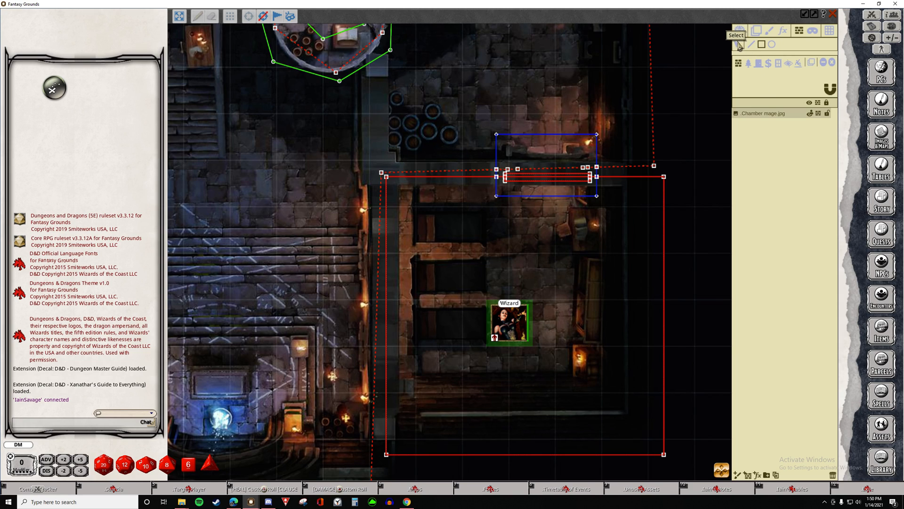
{"action": "mouse_move", "coordinate": [511, 182]}
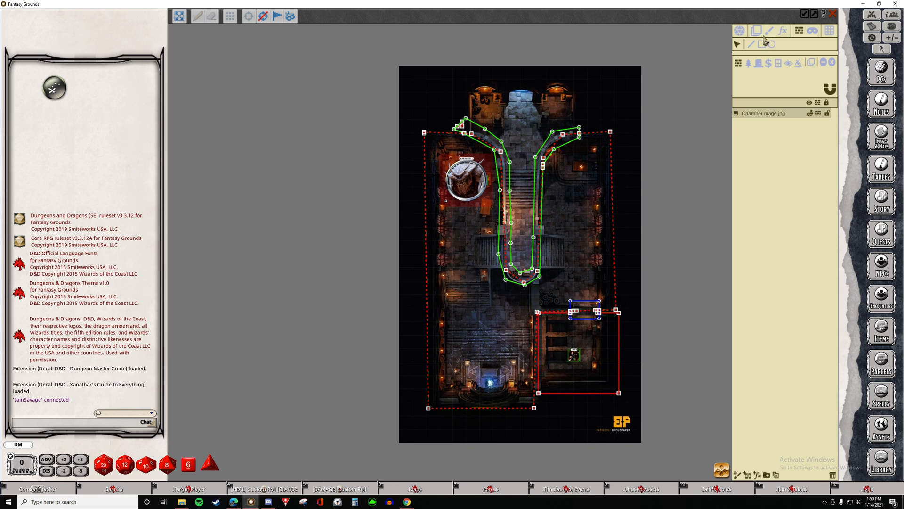
{"action": "mouse_move", "coordinate": [766, 44]}
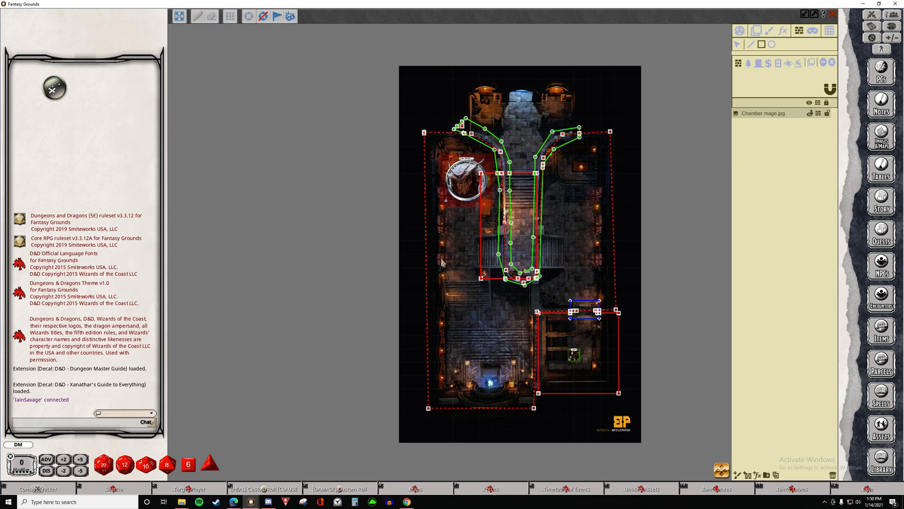
{"action": "mouse_move", "coordinate": [519, 190]}
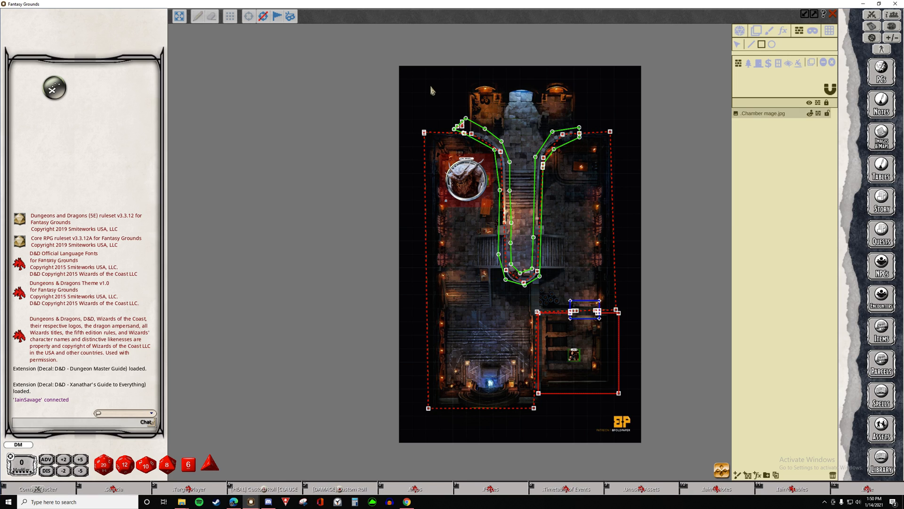
{"action": "mouse_move", "coordinate": [403, 74]}
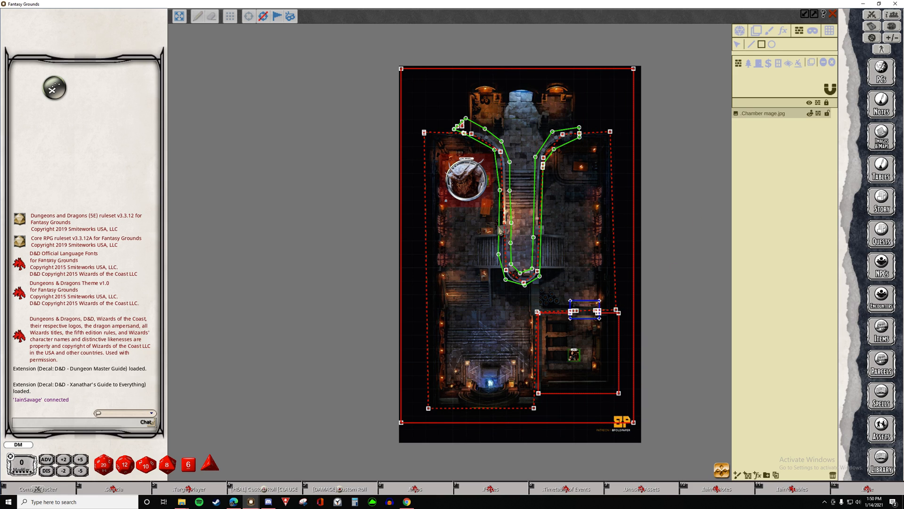
{"action": "mouse_move", "coordinate": [593, 146]}
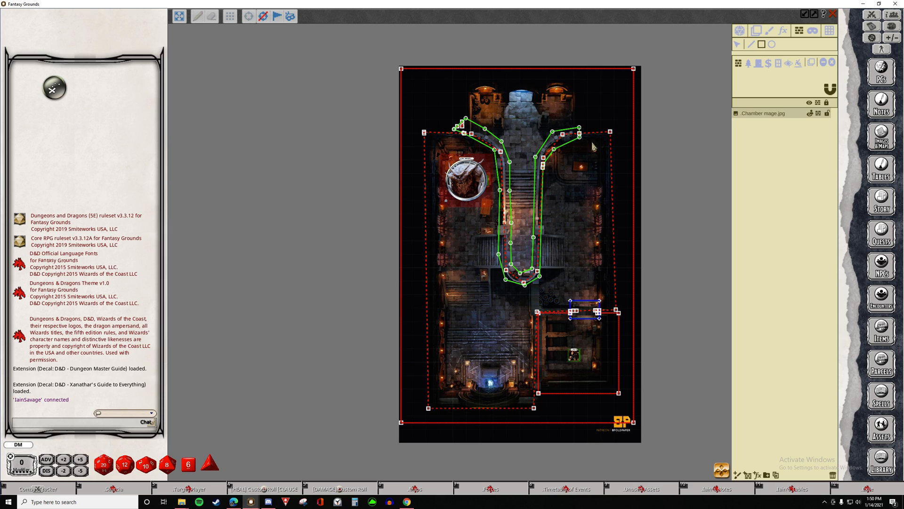
{"action": "mouse_move", "coordinate": [754, 47]}
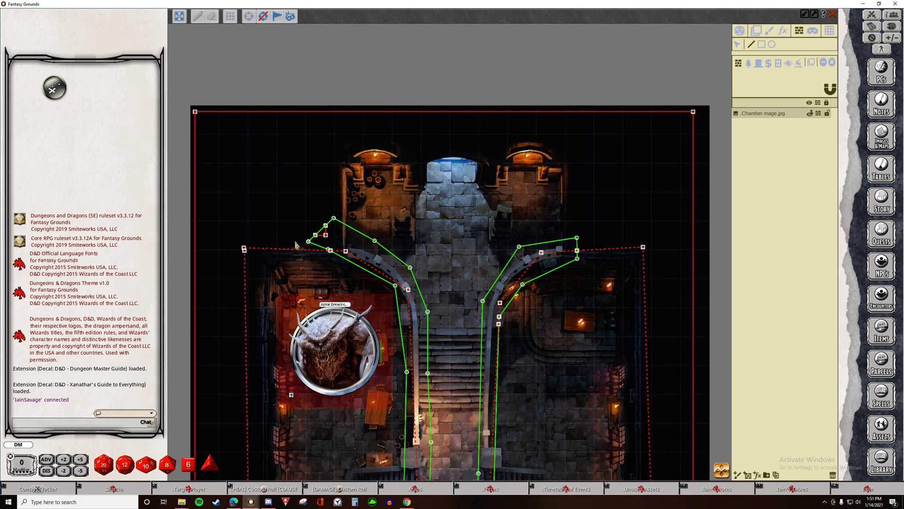
Trace a wall around the top alcove chamber, extending it down to the right.
{"action": "left_click_drag", "start_coordinate": [294, 241], "coordinate": [343, 141]}
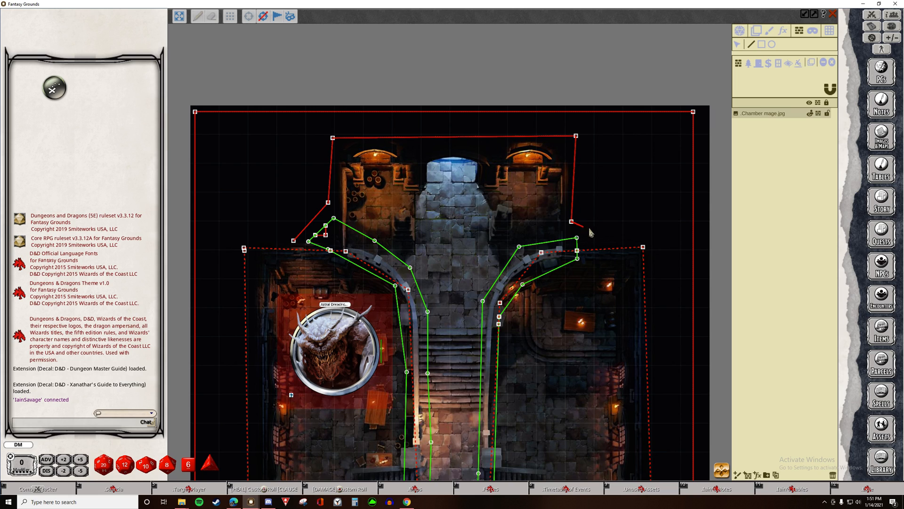
{"action": "left_click_drag", "start_coordinate": [588, 228], "coordinate": [620, 242]}
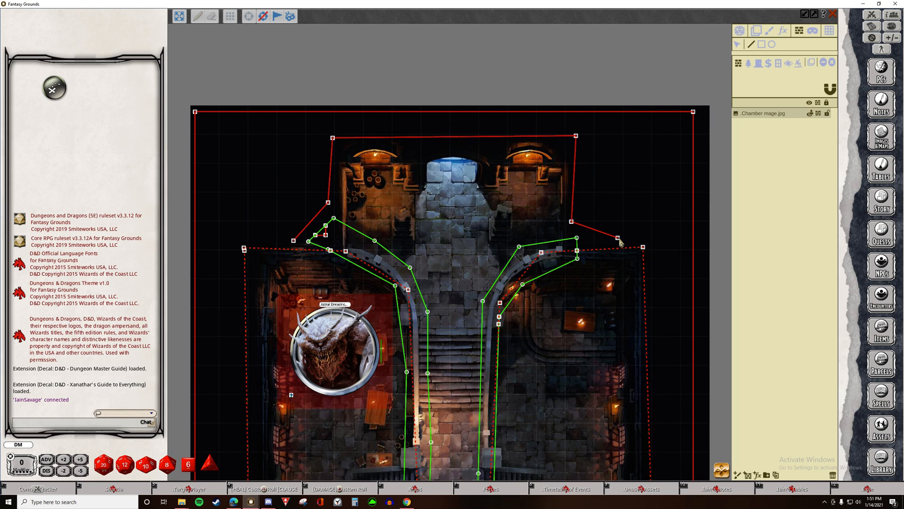
{"action": "mouse_move", "coordinate": [761, 44]}
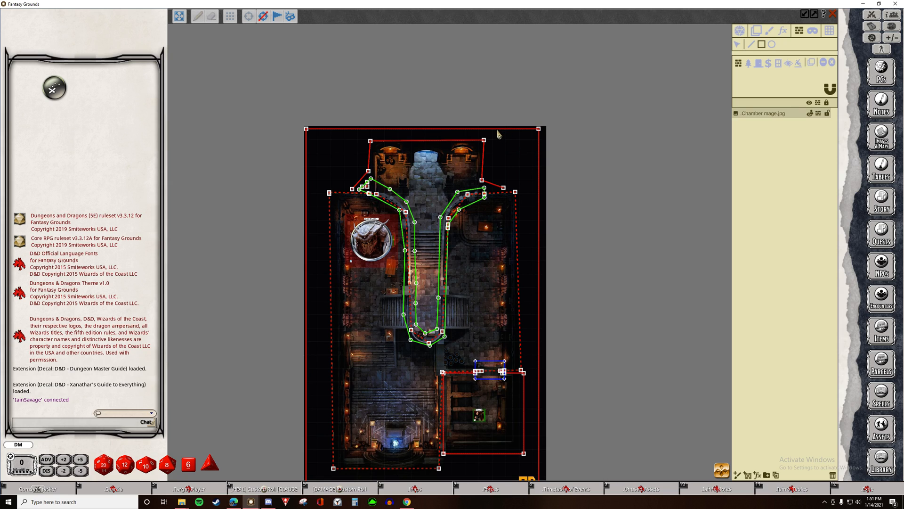
{"action": "mouse_move", "coordinate": [505, 151]}
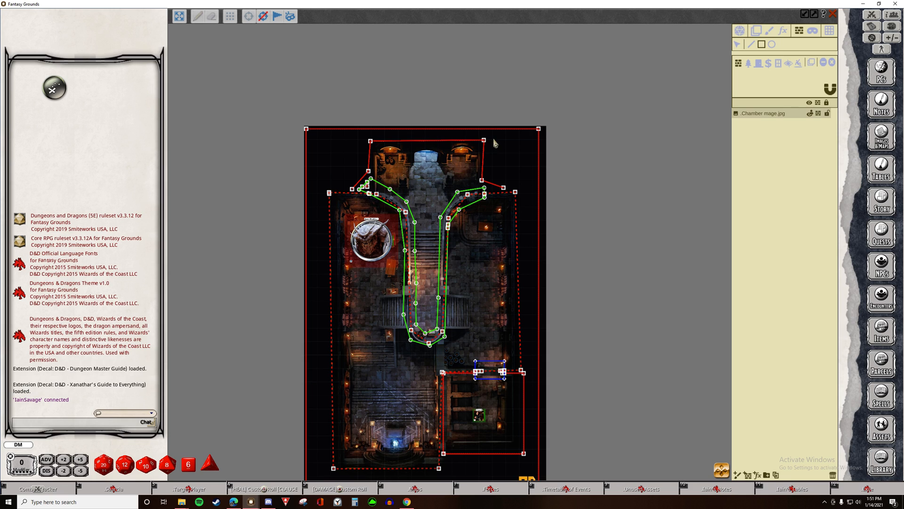
Draw a wall along the map's right edge past the side room.
{"action": "left_click_drag", "start_coordinate": [493, 141], "coordinate": [545, 196]}
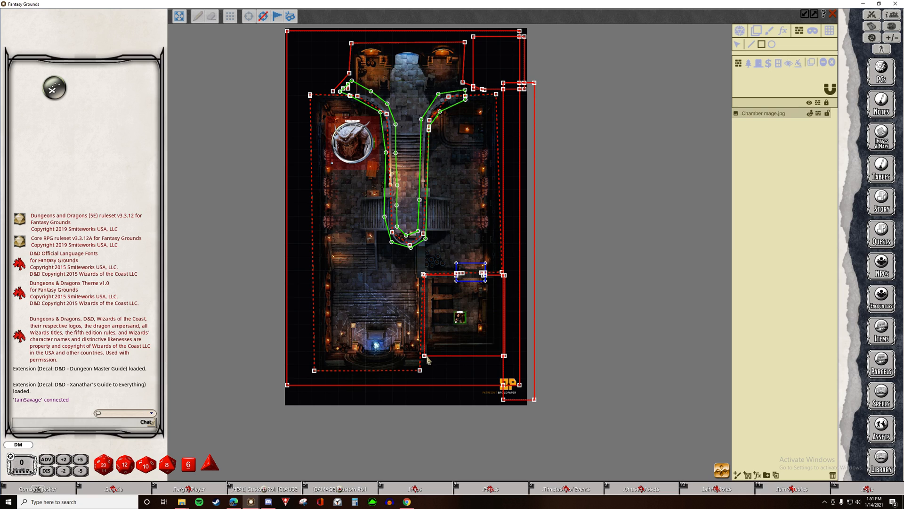
{"action": "mouse_move", "coordinate": [433, 361]}
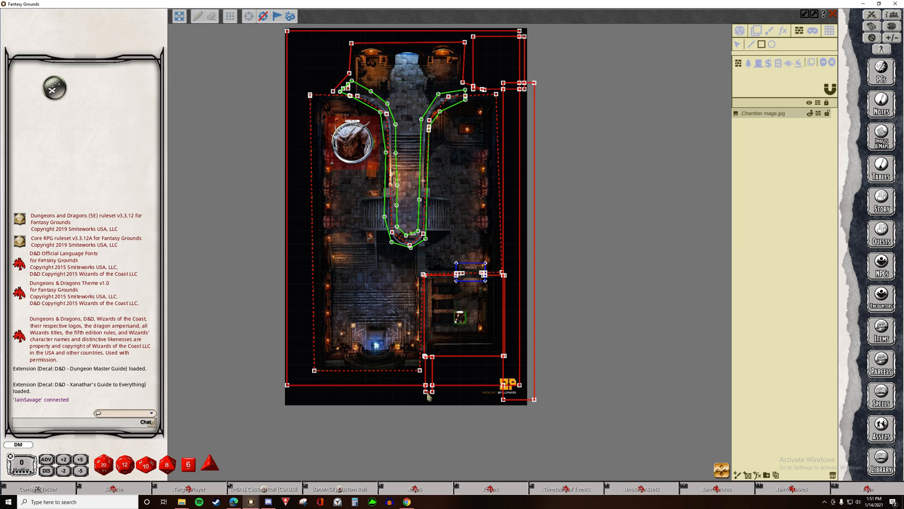
{"action": "mouse_move", "coordinate": [287, 379]}
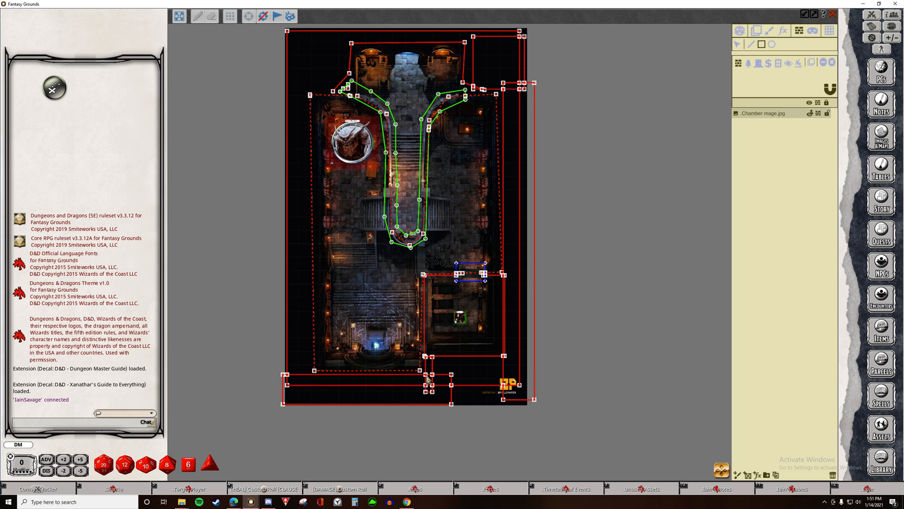
{"action": "mouse_move", "coordinate": [294, 74]}
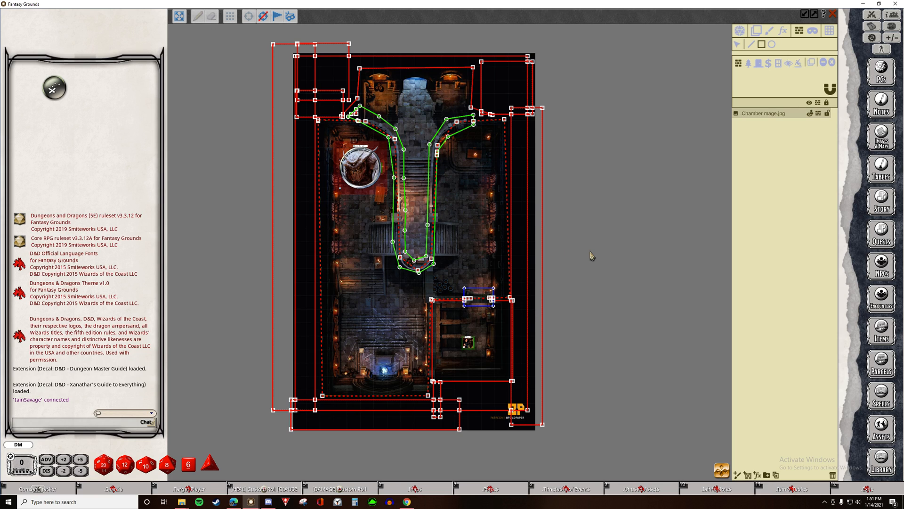
{"action": "mouse_move", "coordinate": [444, 146]}
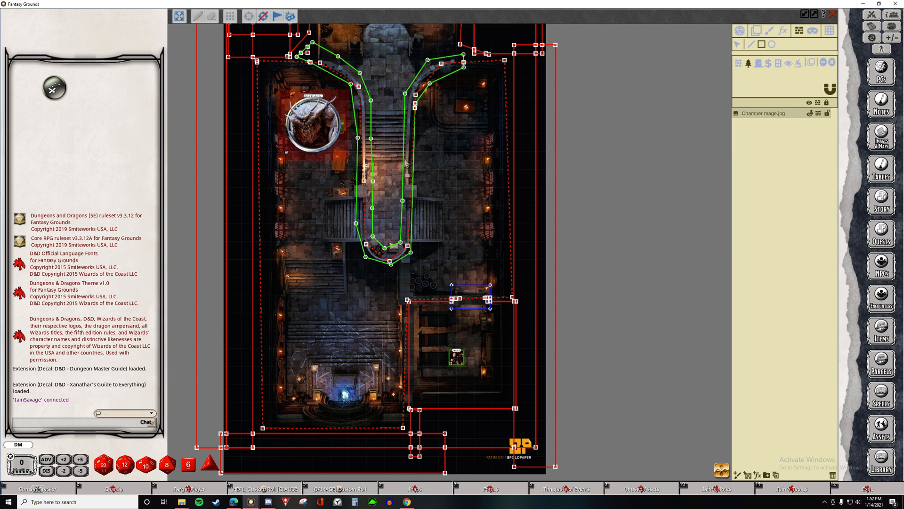
{"action": "mouse_move", "coordinate": [771, 76]}
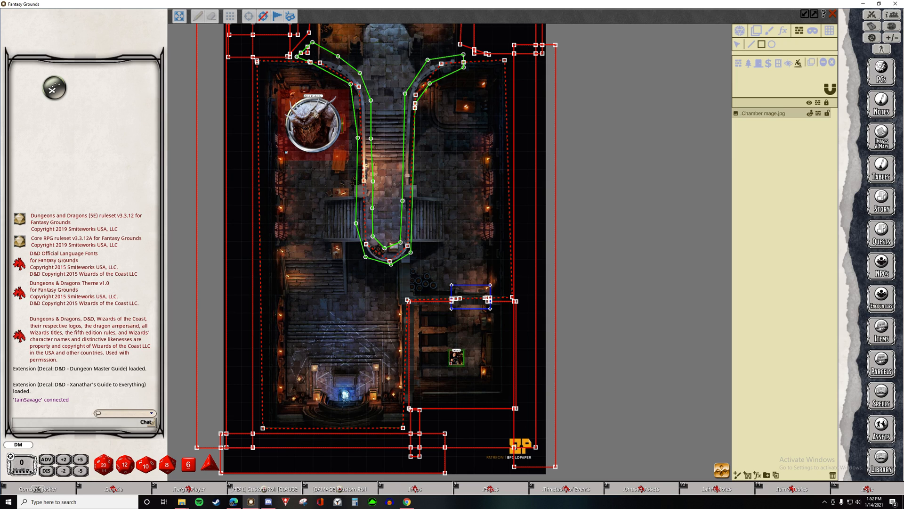
{"action": "mouse_move", "coordinate": [392, 300]}
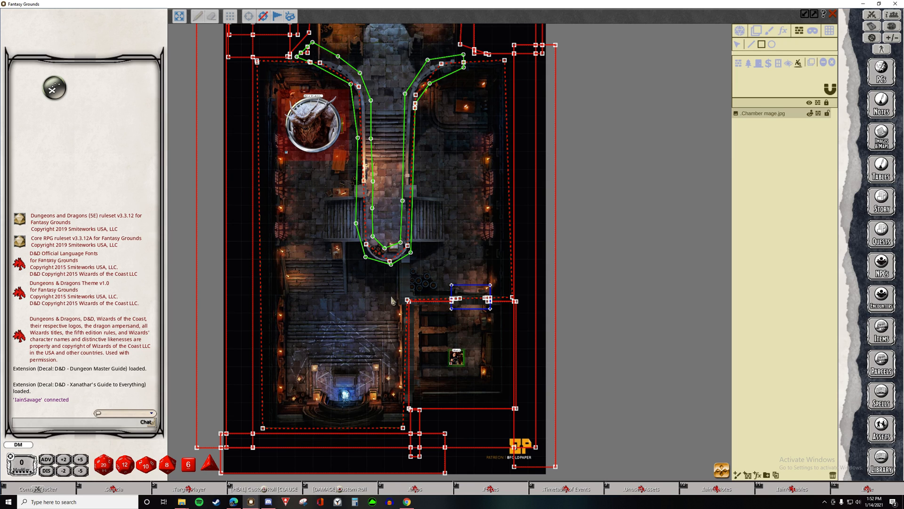
{"action": "mouse_move", "coordinate": [393, 236]}
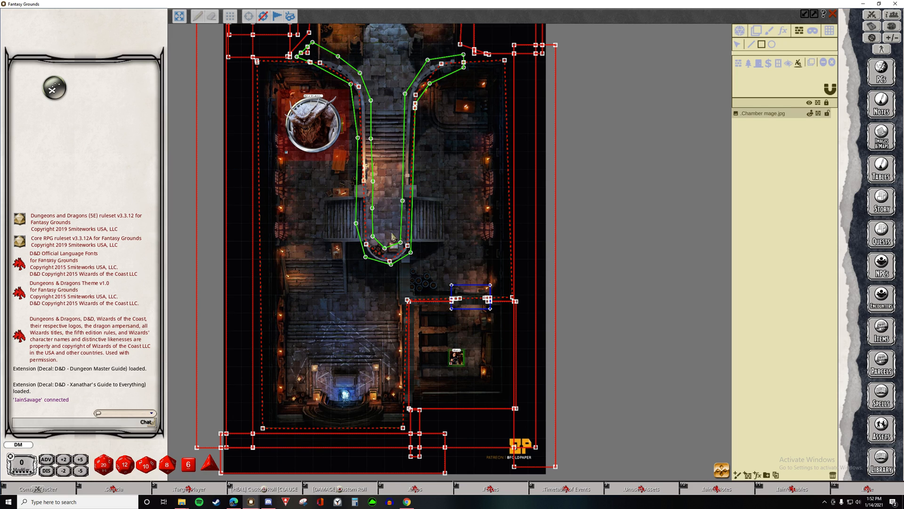
{"action": "mouse_move", "coordinate": [740, 36]}
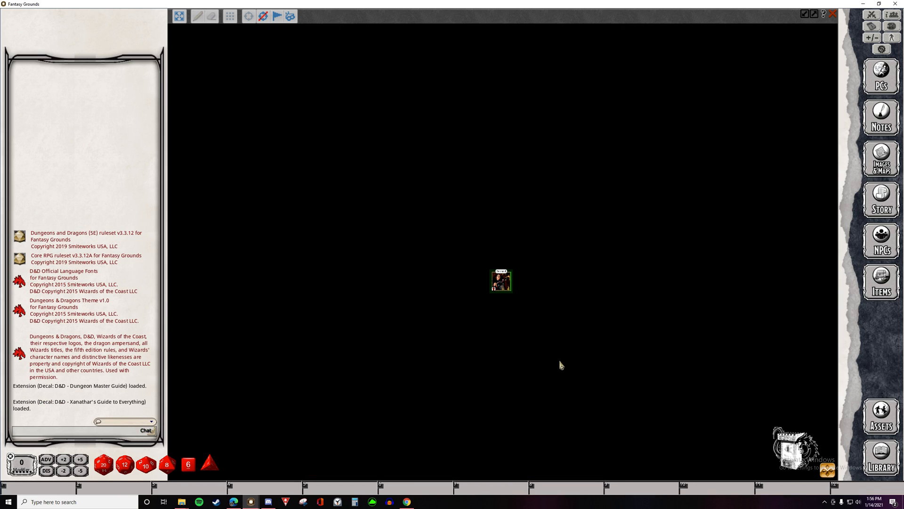
{"action": "mouse_move", "coordinate": [429, 320]}
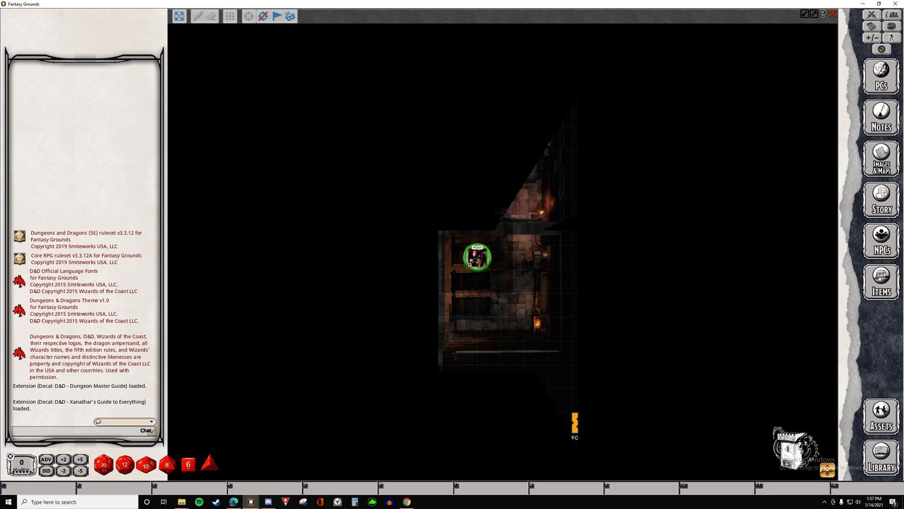
Move the Wizard token right of the barrels and up, revealing the upper chamber.
{"action": "left_click_drag", "start_coordinate": [475, 257], "coordinate": [512, 257]}
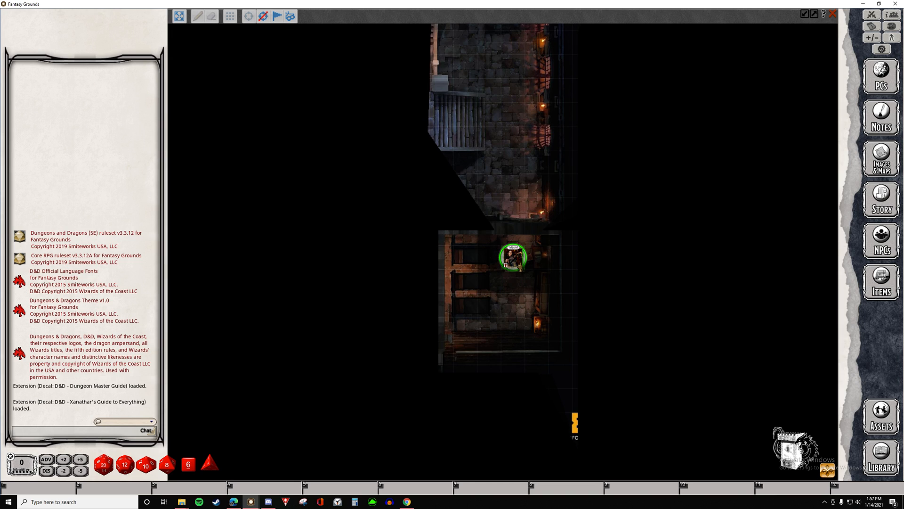
{"action": "left_click_drag", "start_coordinate": [512, 257], "coordinate": [524, 245]}
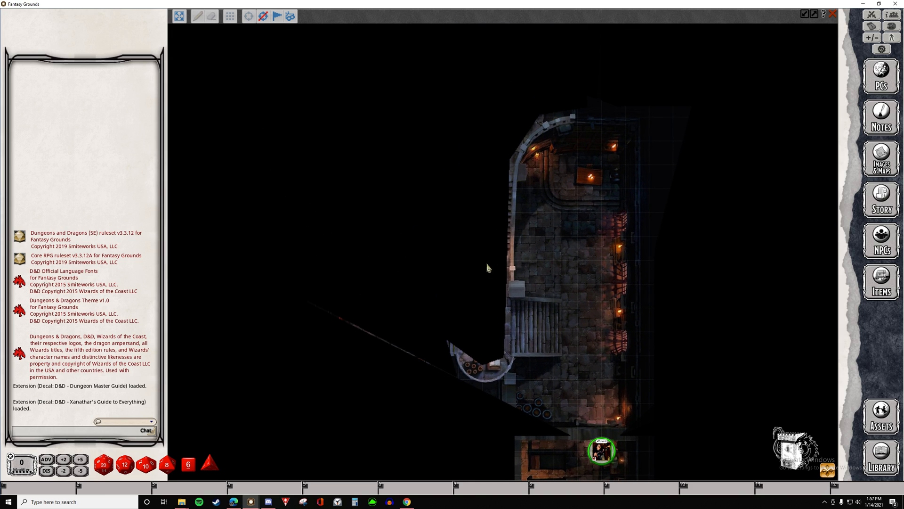
{"action": "mouse_move", "coordinate": [477, 339]}
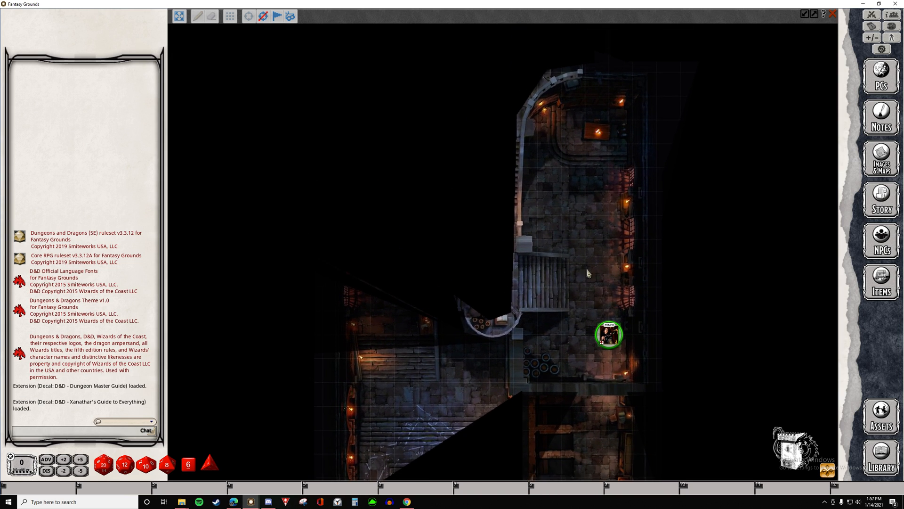
{"action": "mouse_move", "coordinate": [465, 334]}
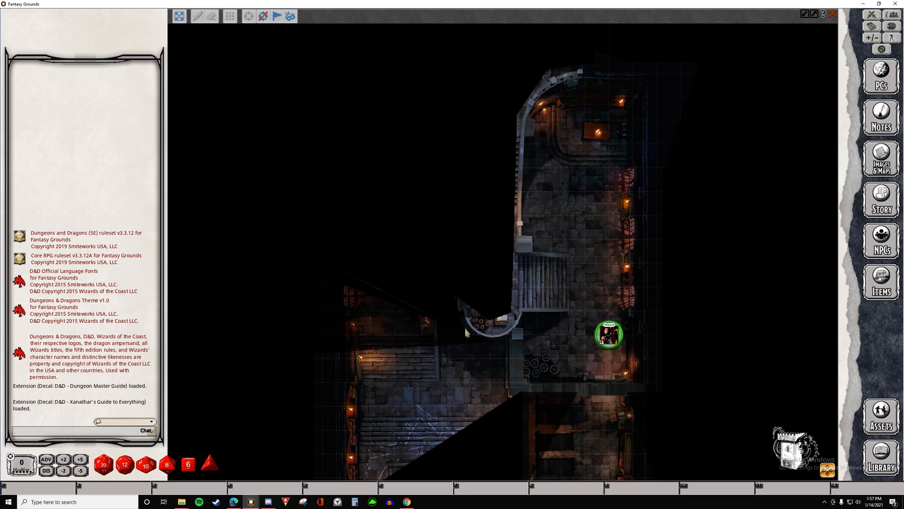
{"action": "mouse_move", "coordinate": [487, 254]}
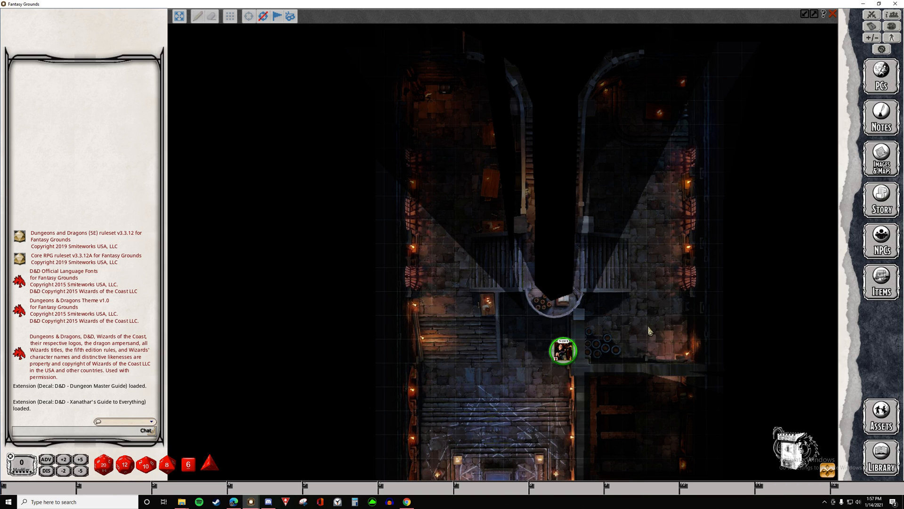
{"action": "mouse_move", "coordinate": [663, 321]}
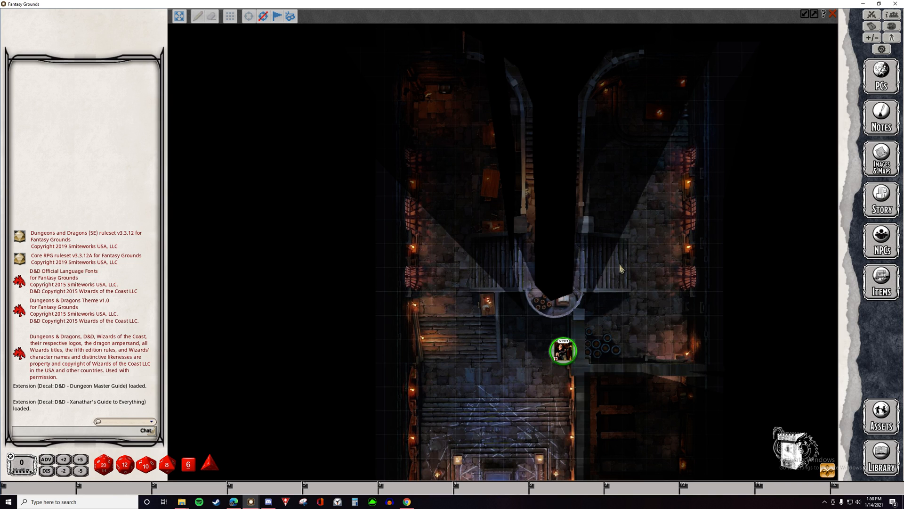
{"action": "mouse_move", "coordinate": [512, 237]}
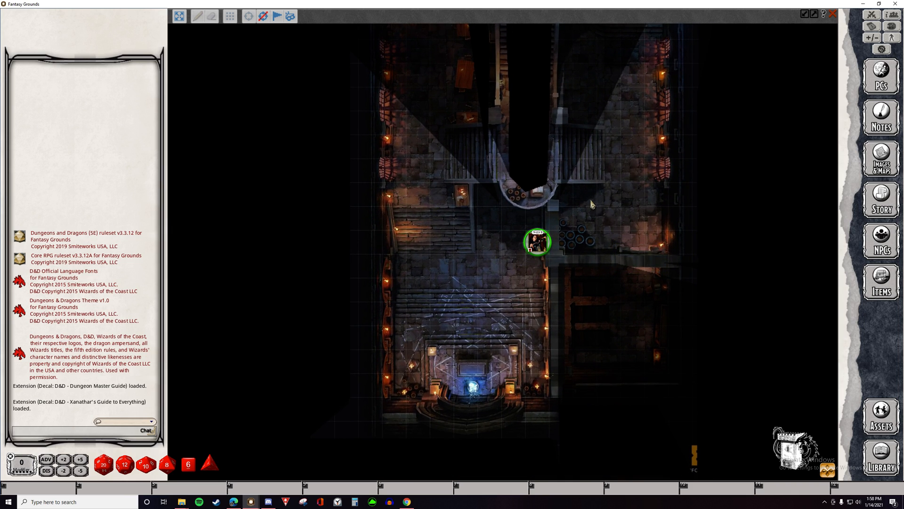
{"action": "mouse_move", "coordinate": [623, 192]}
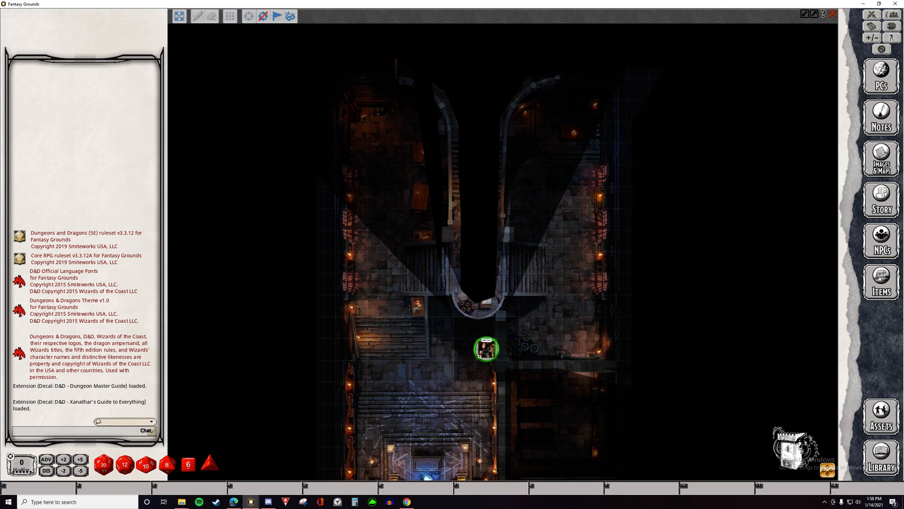
Walk the token across the balcony, walkway and central stairs, then back to the stairs' top.
{"action": "left_click_drag", "start_coordinate": [486, 348], "coordinate": [551, 262]}
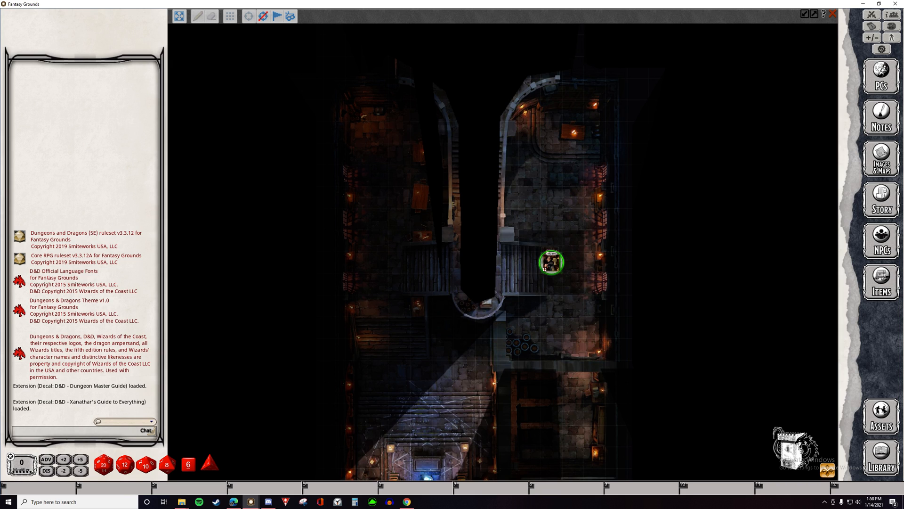
{"action": "left_click_drag", "start_coordinate": [550, 262], "coordinate": [508, 263]}
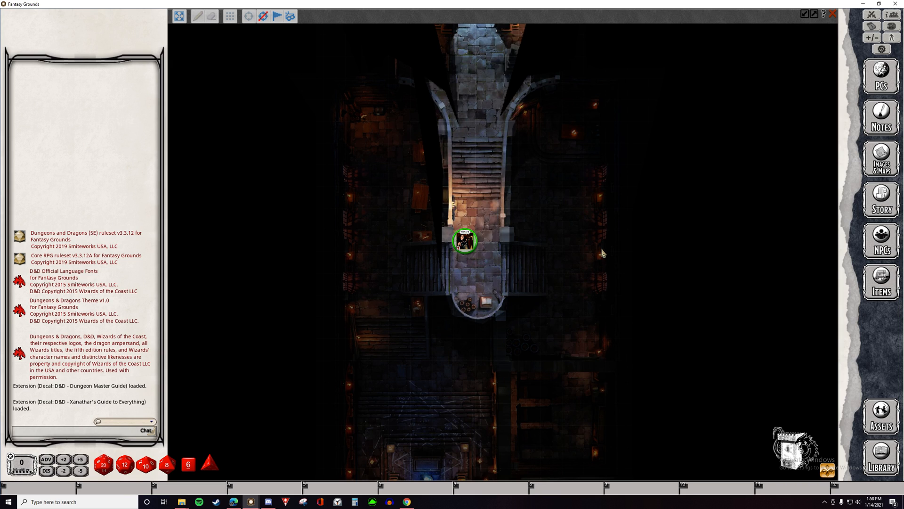
{"action": "left_click_drag", "start_coordinate": [464, 241], "coordinate": [486, 242]}
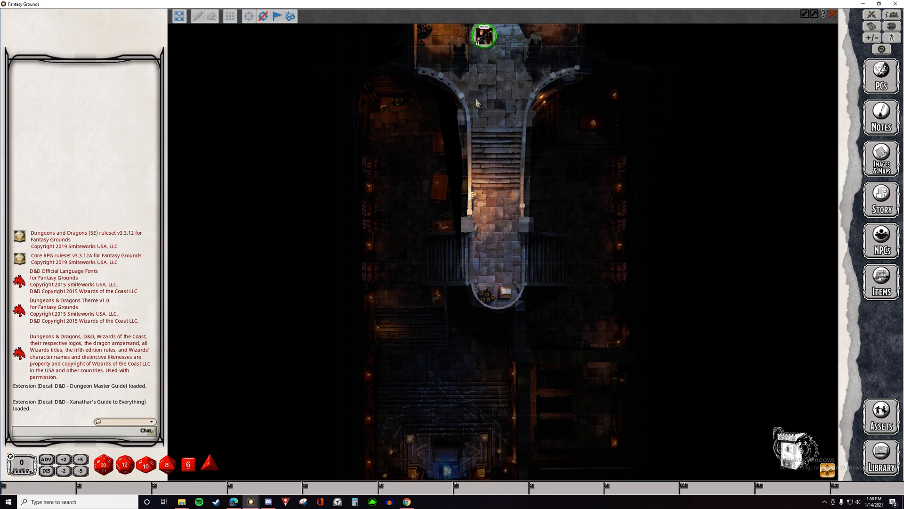
{"action": "mouse_move", "coordinate": [504, 175]}
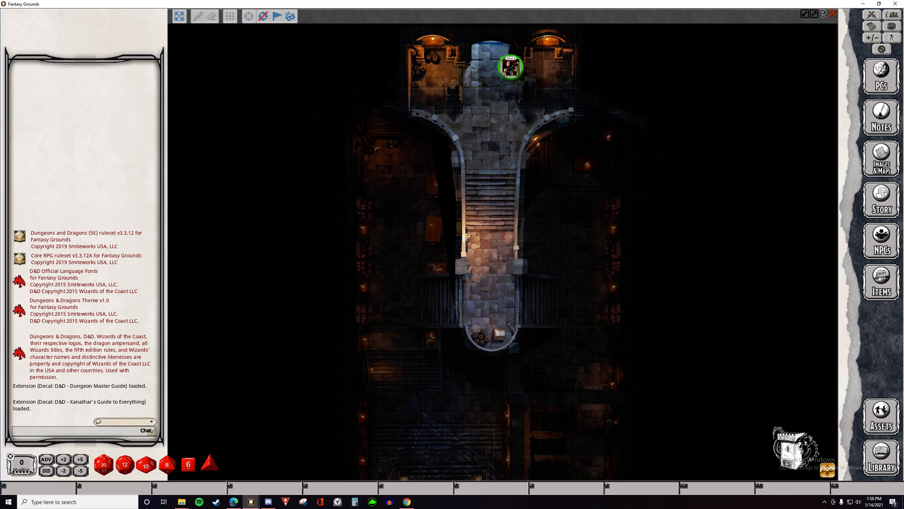
{"action": "left_click_drag", "start_coordinate": [510, 68], "coordinate": [500, 175]}
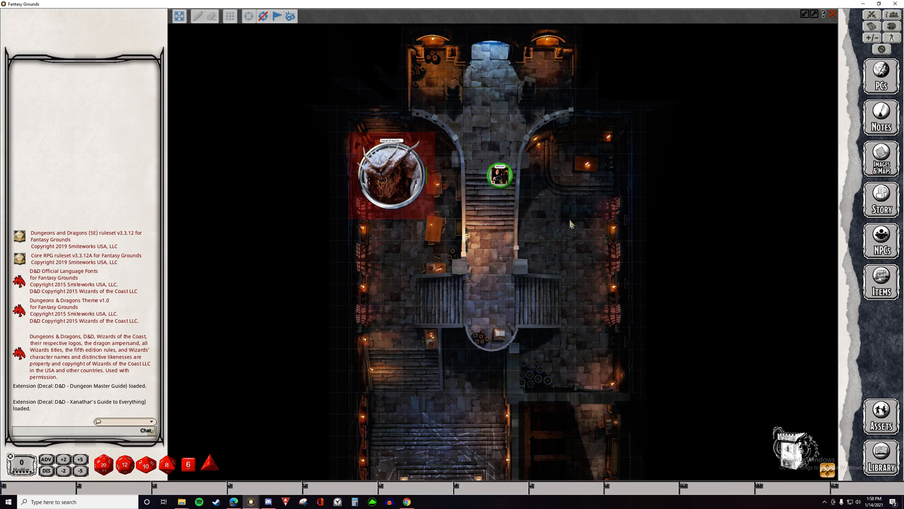
{"action": "scroll", "scroll_direction": "down", "scroll_amount": 3}
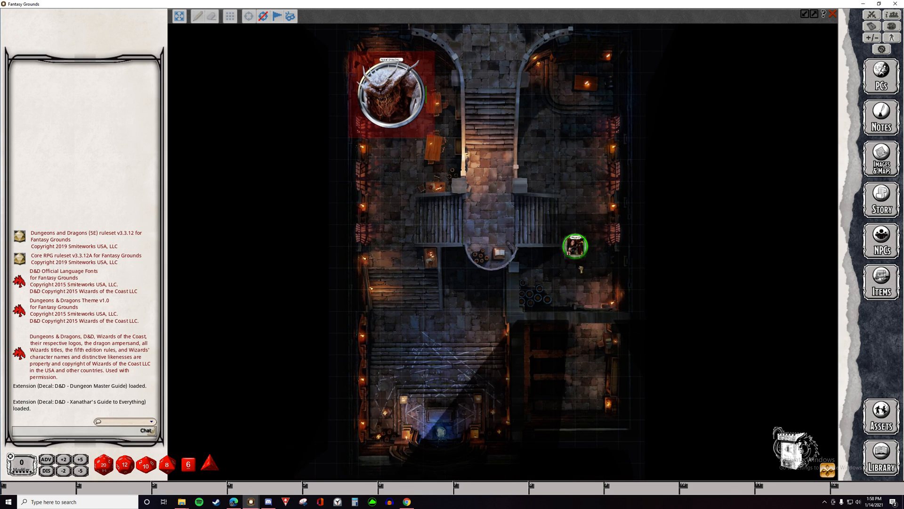
Drag the Wizard token down into the walled lower-right chamber.
{"action": "left_click_drag", "start_coordinate": [575, 246], "coordinate": [586, 364]}
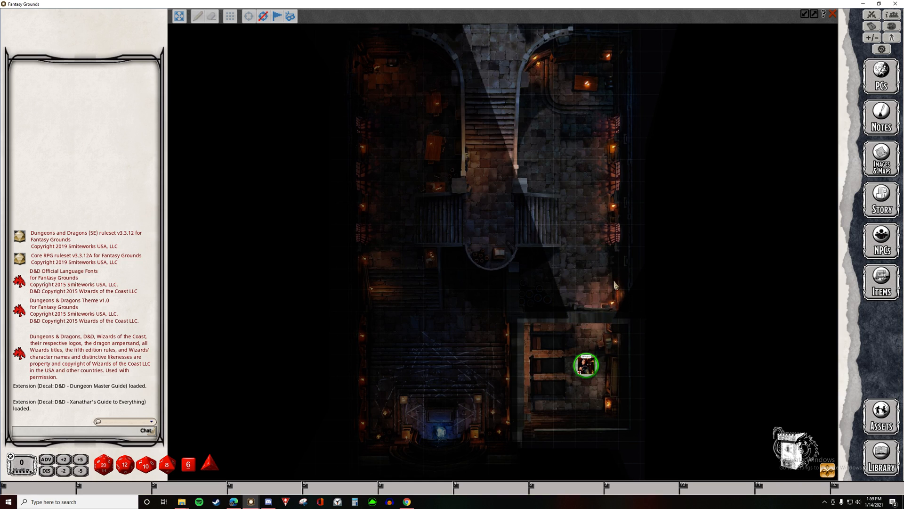
{"action": "mouse_move", "coordinate": [515, 285]}
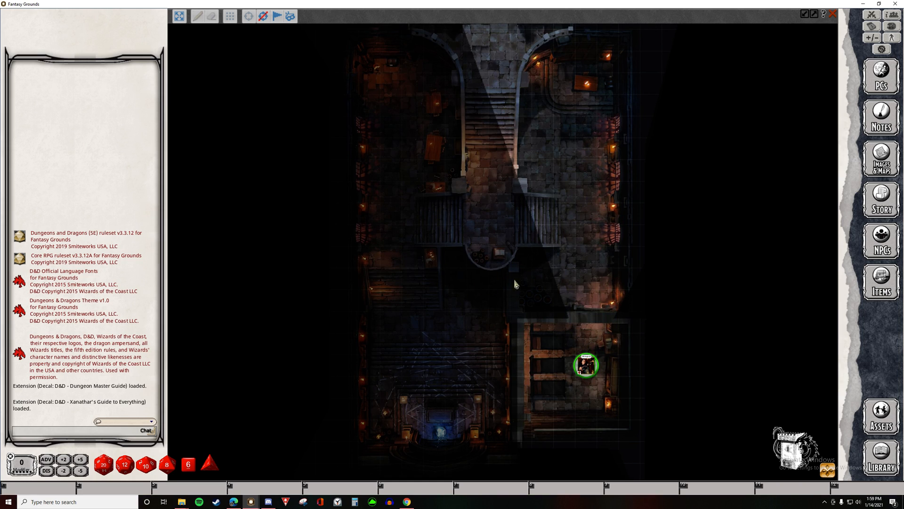
{"action": "mouse_move", "coordinate": [555, 186]}
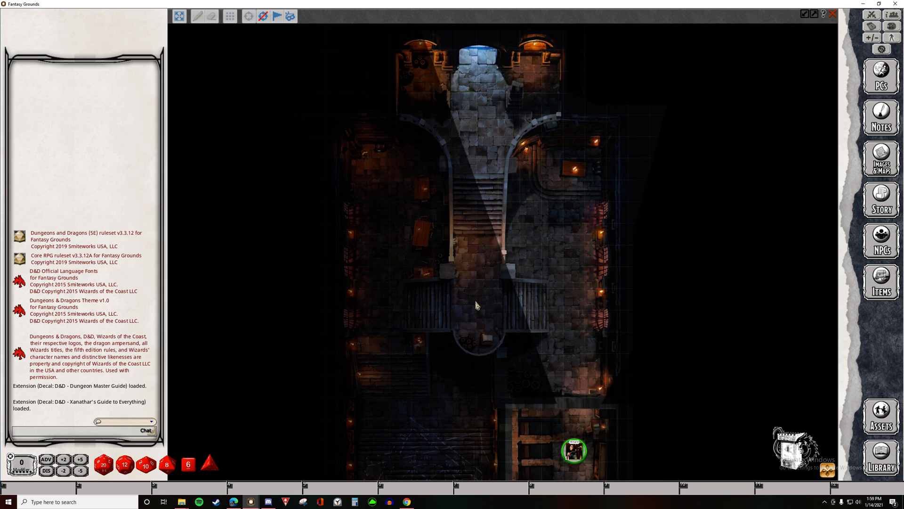
{"action": "mouse_move", "coordinate": [419, 216]}
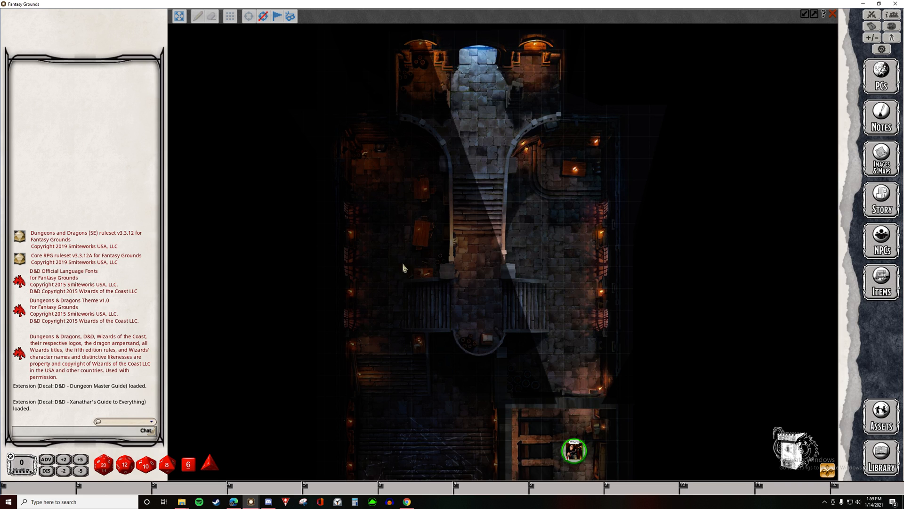
{"action": "mouse_move", "coordinate": [395, 272]}
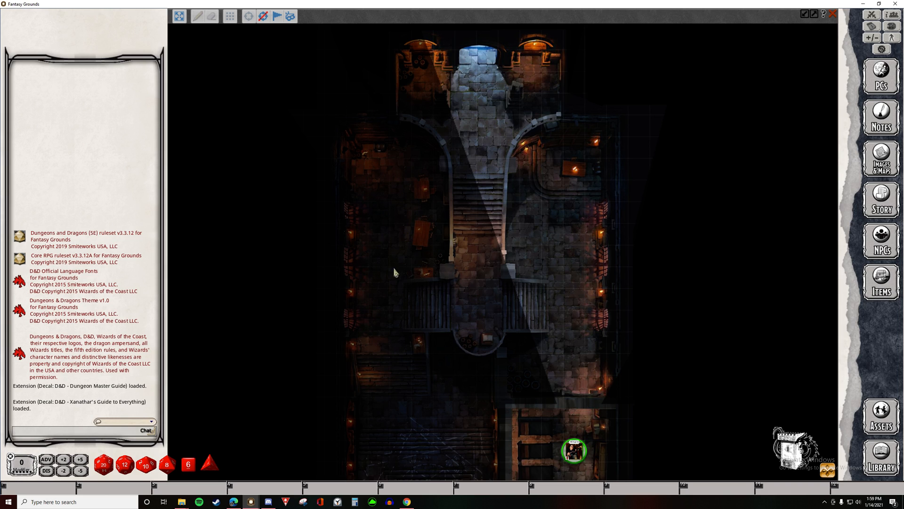
{"action": "mouse_move", "coordinate": [403, 236]}
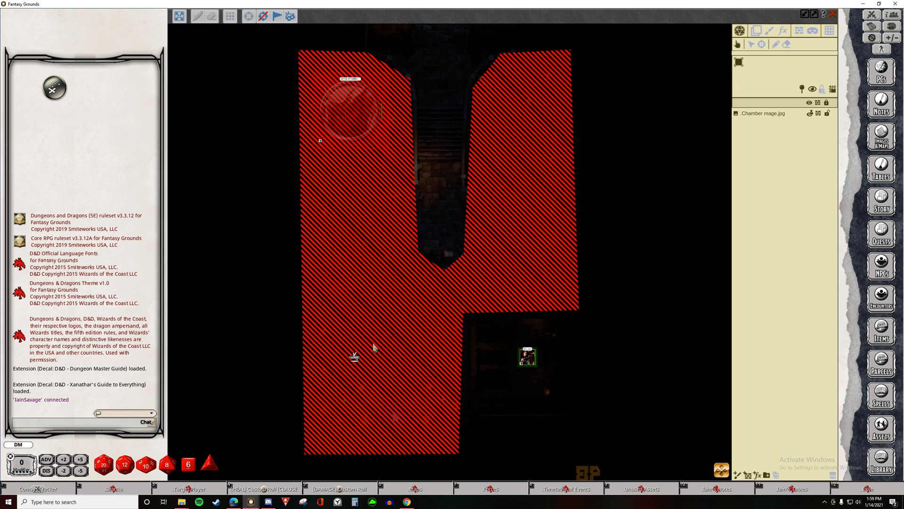
{"action": "mouse_move", "coordinate": [383, 348]}
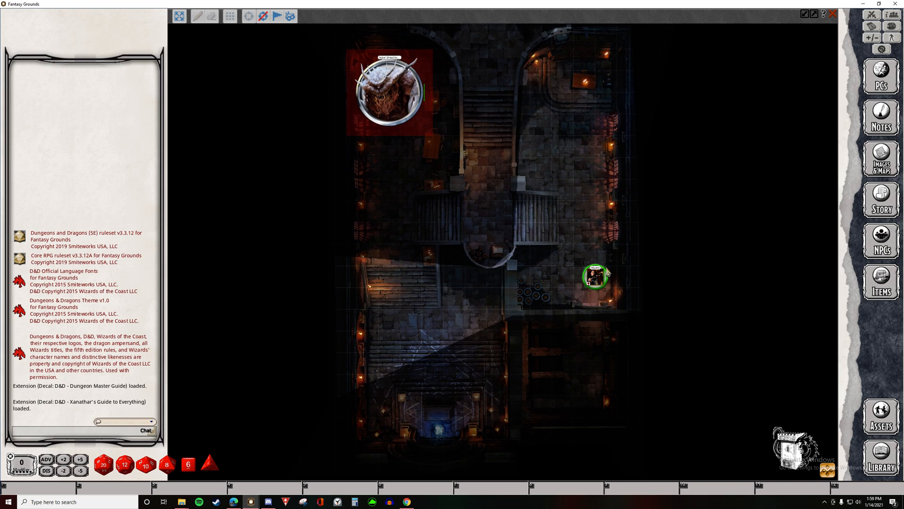
{"action": "mouse_move", "coordinate": [531, 175]}
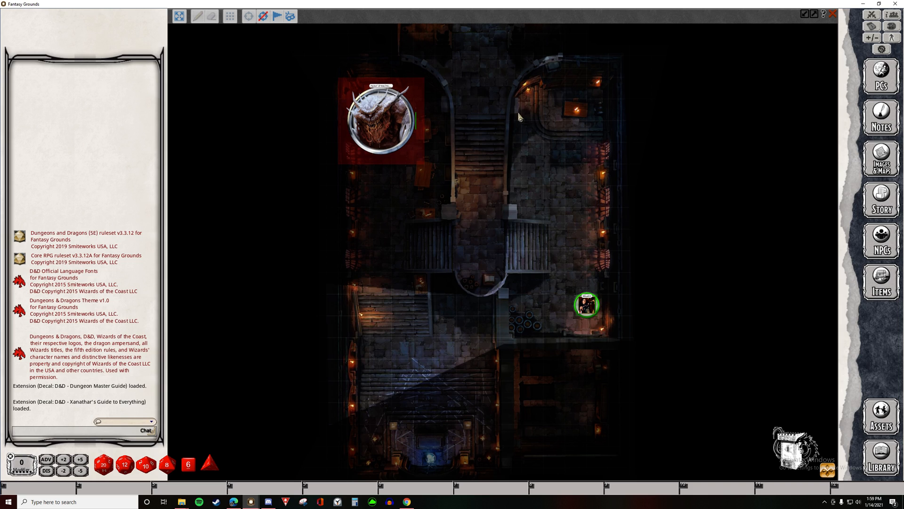
{"action": "mouse_move", "coordinate": [457, 183]}
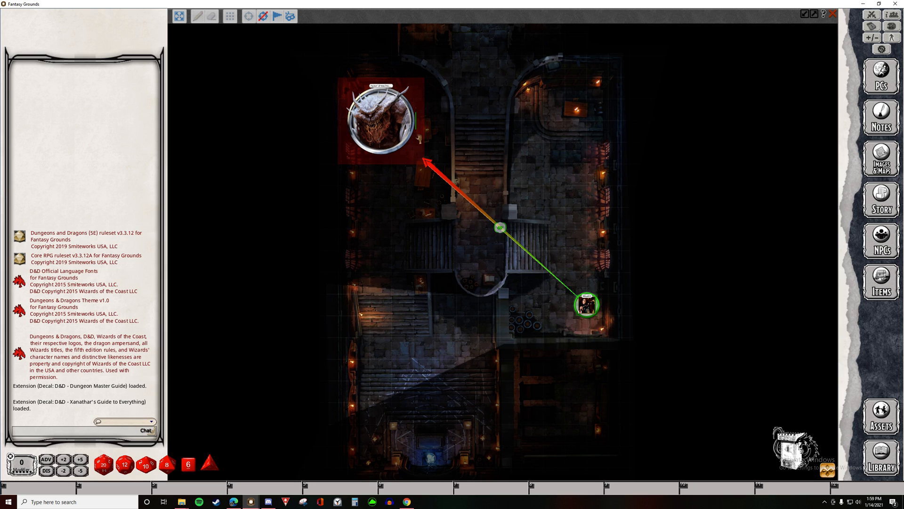
Walk the token through the upper-right chamber, lower-left hall and altar, ending on the central walkway.
{"action": "left_click_drag", "start_coordinate": [585, 304], "coordinate": [575, 271]}
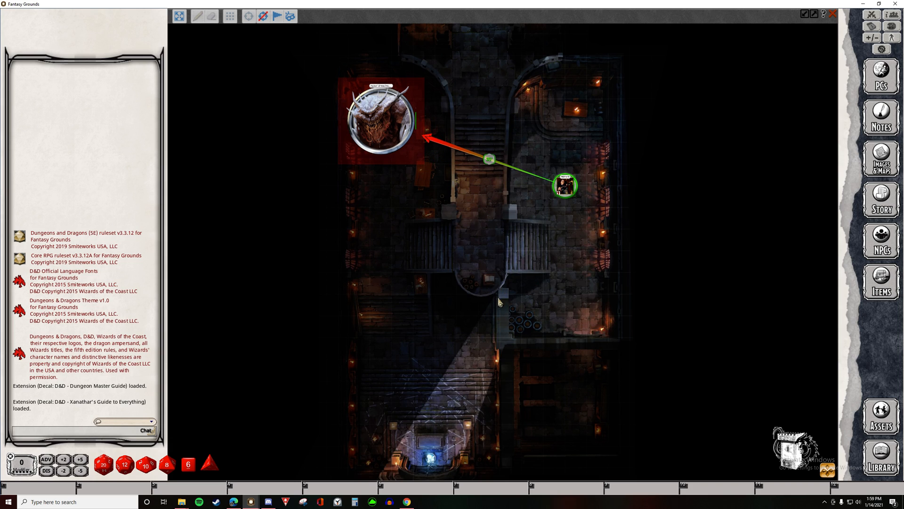
{"action": "mouse_move", "coordinate": [484, 306]}
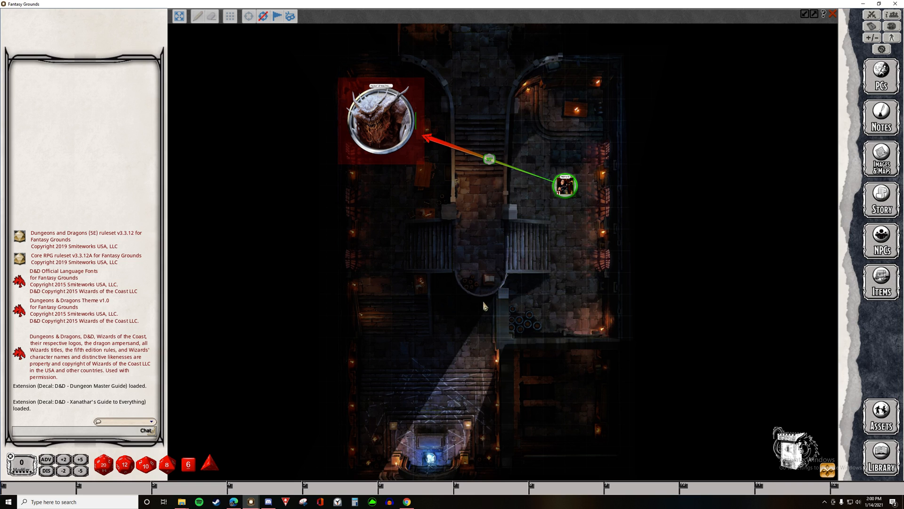
{"action": "left_click_drag", "start_coordinate": [566, 186], "coordinate": [521, 316]}
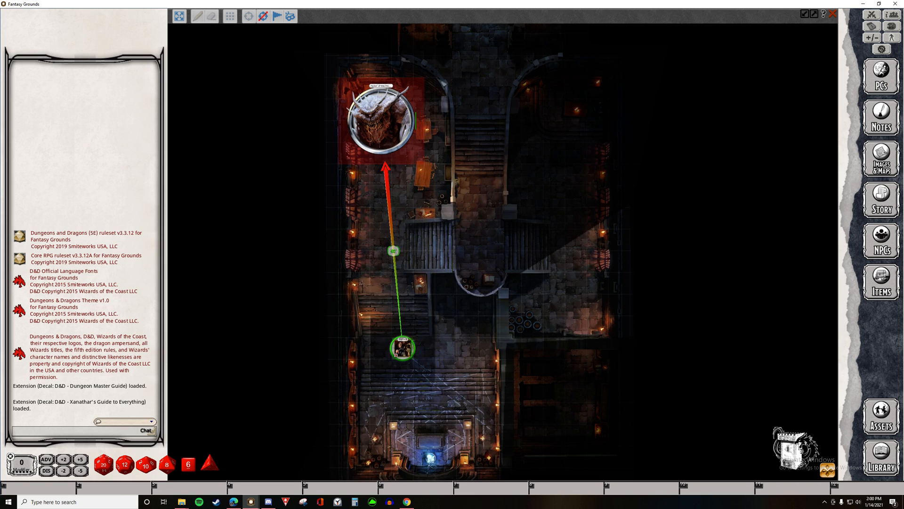
{"action": "left_click_drag", "start_coordinate": [404, 349], "coordinate": [403, 382]}
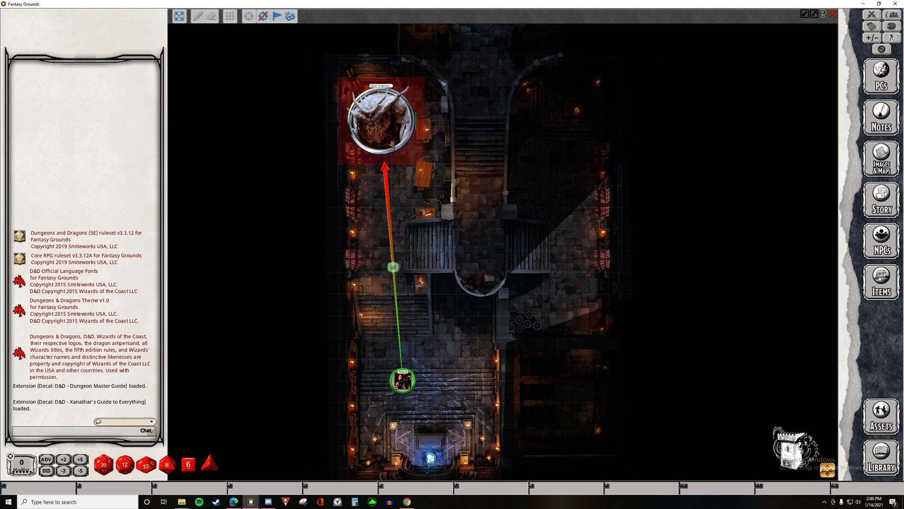
{"action": "mouse_move", "coordinate": [434, 376]}
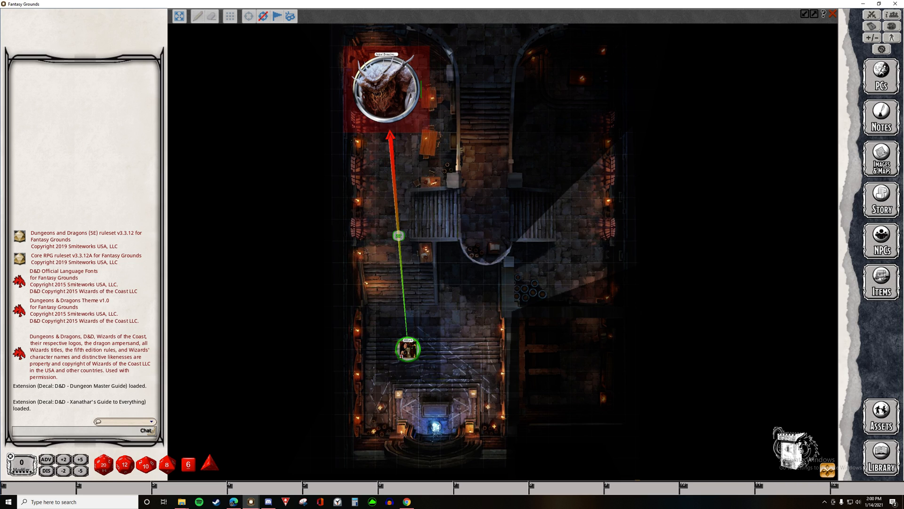
{"action": "left_click_drag", "start_coordinate": [408, 348], "coordinate": [452, 211]}
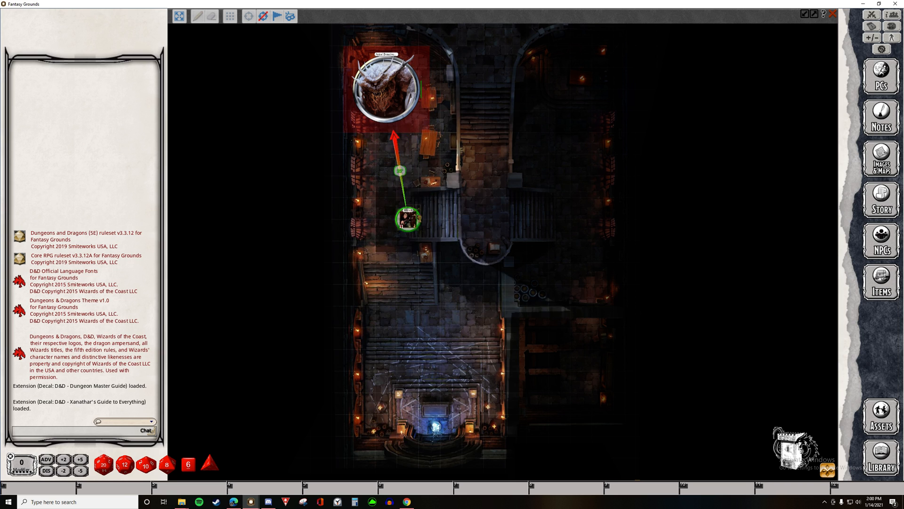
{"action": "left_click_drag", "start_coordinate": [407, 221], "coordinate": [453, 198]}
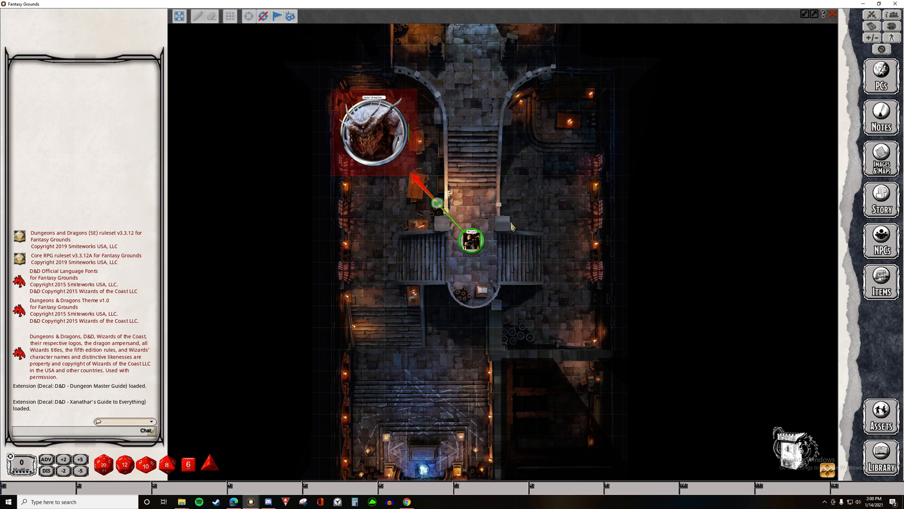
{"action": "mouse_move", "coordinate": [531, 264]}
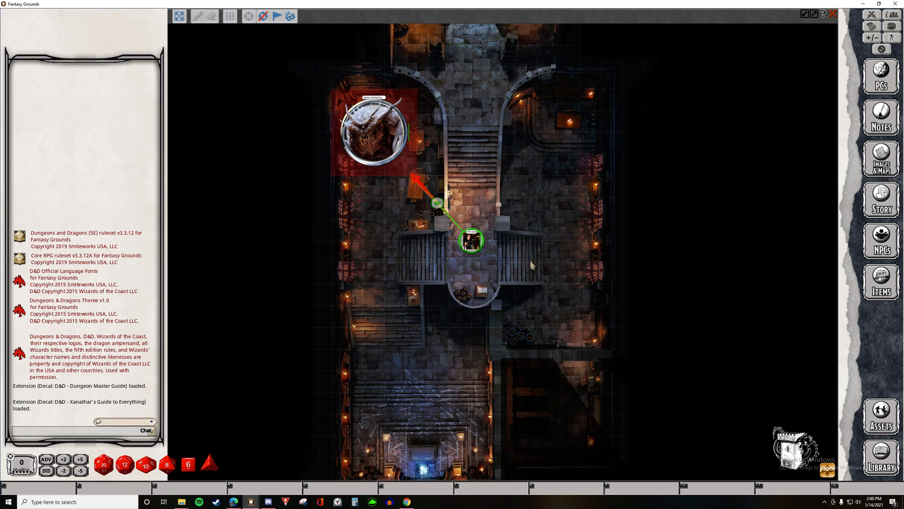